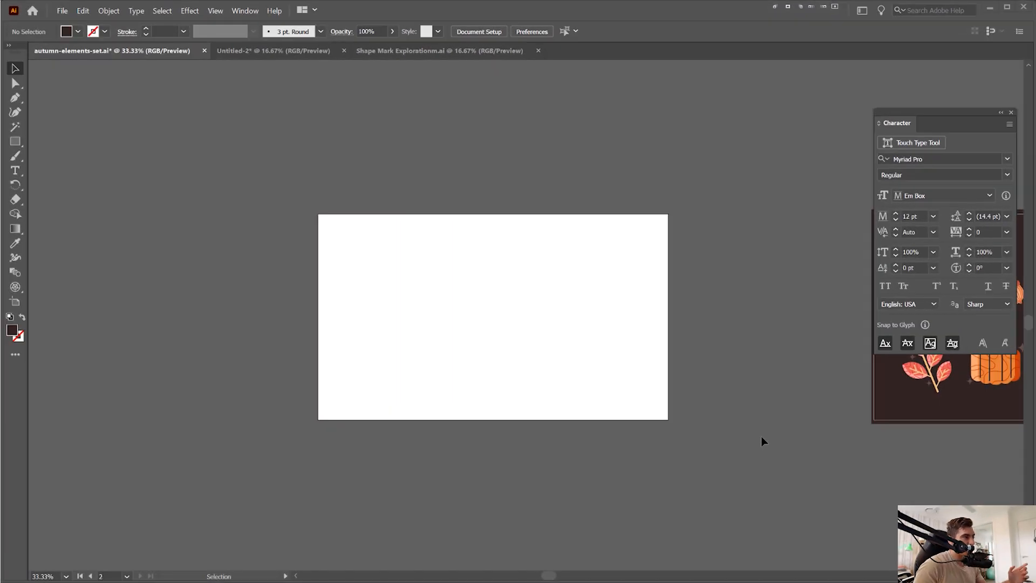
mouse_move(137, 459)
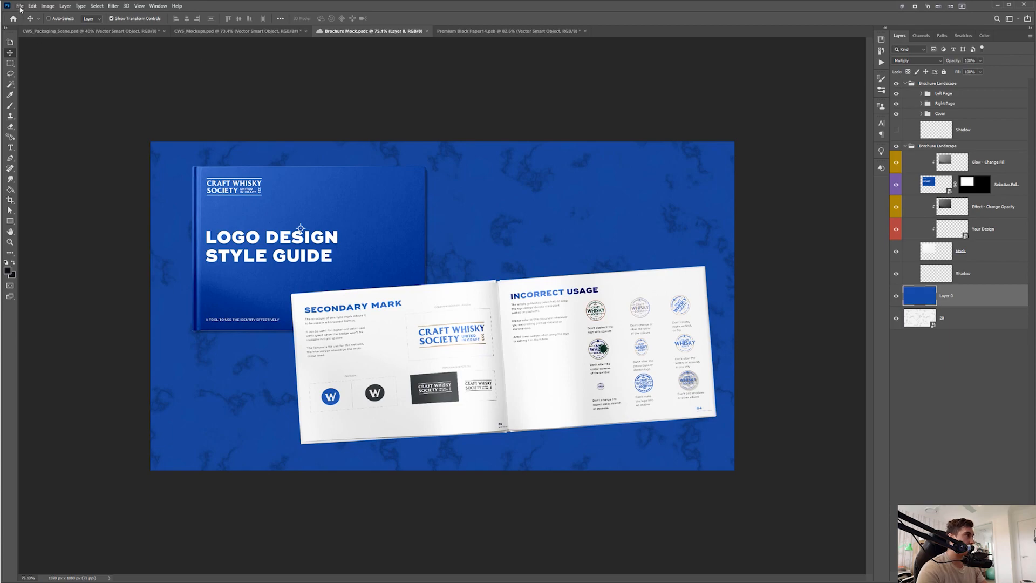
- Dismiss Photoshop's Brochure Mock cloud-document save dialog and switch back to the blank Illustrator artboard
left_click(23, 6)
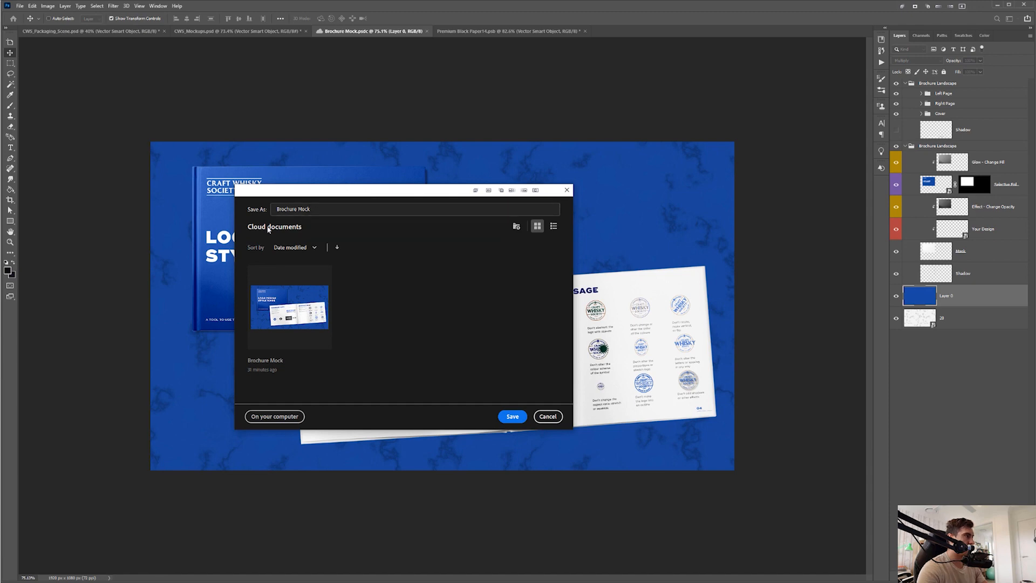
mouse_move(277, 415)
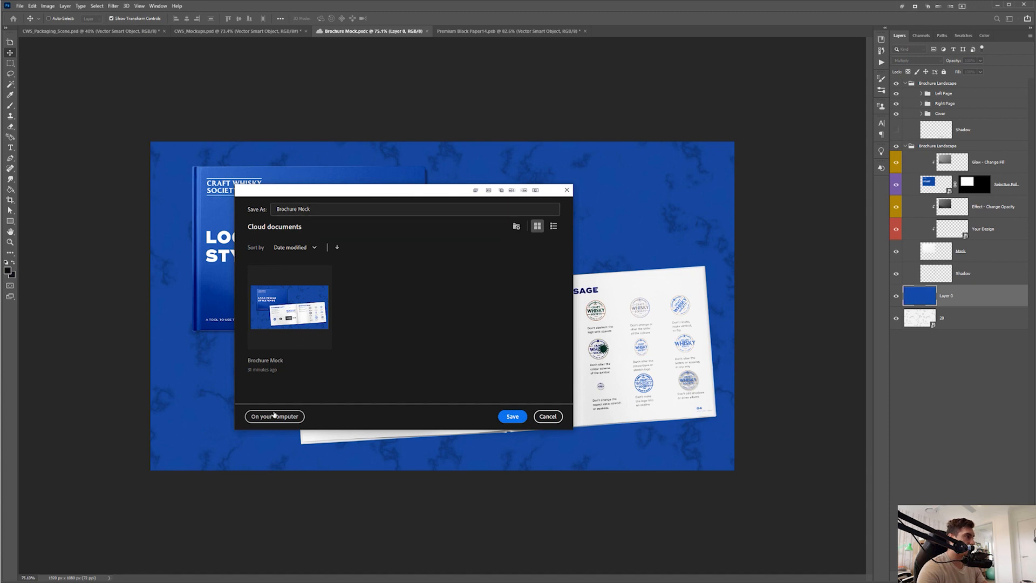
left_click(274, 416)
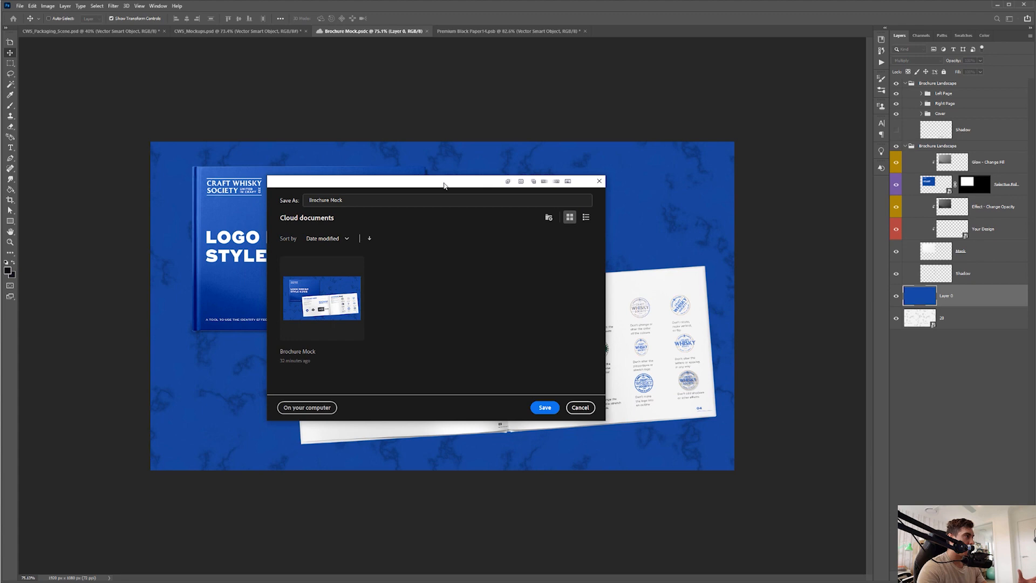
left_click(447, 200)
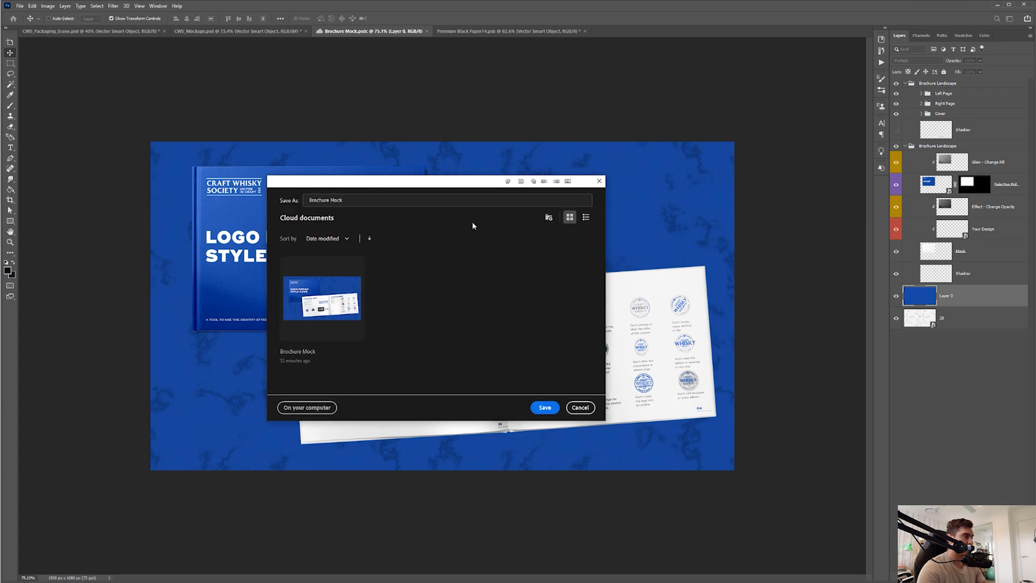
mouse_move(476, 377)
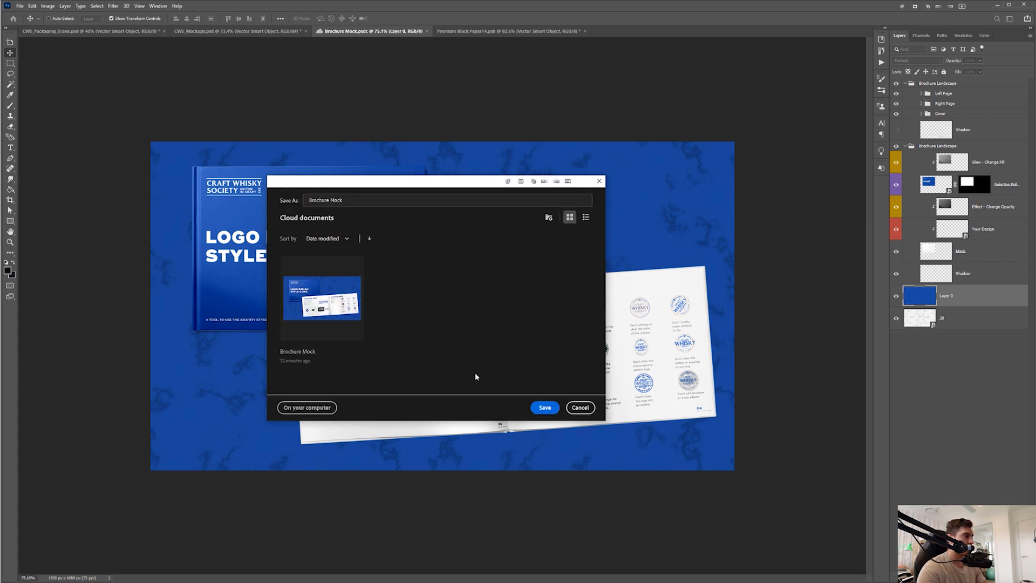
mouse_move(571, 407)
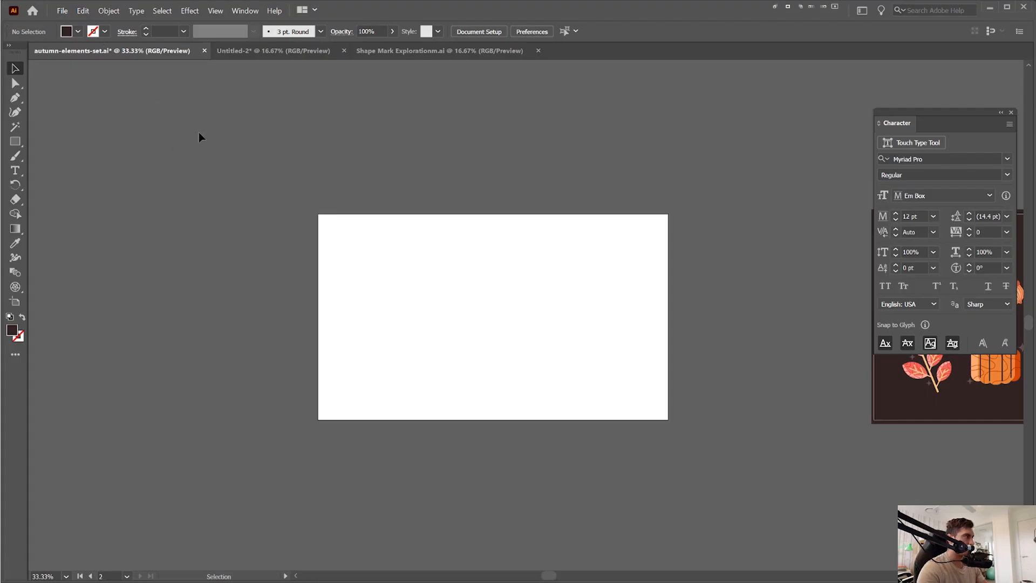
- Place the Brochure Mock cloud document with Flatten Layers to a Single Image
left_click(63, 10)
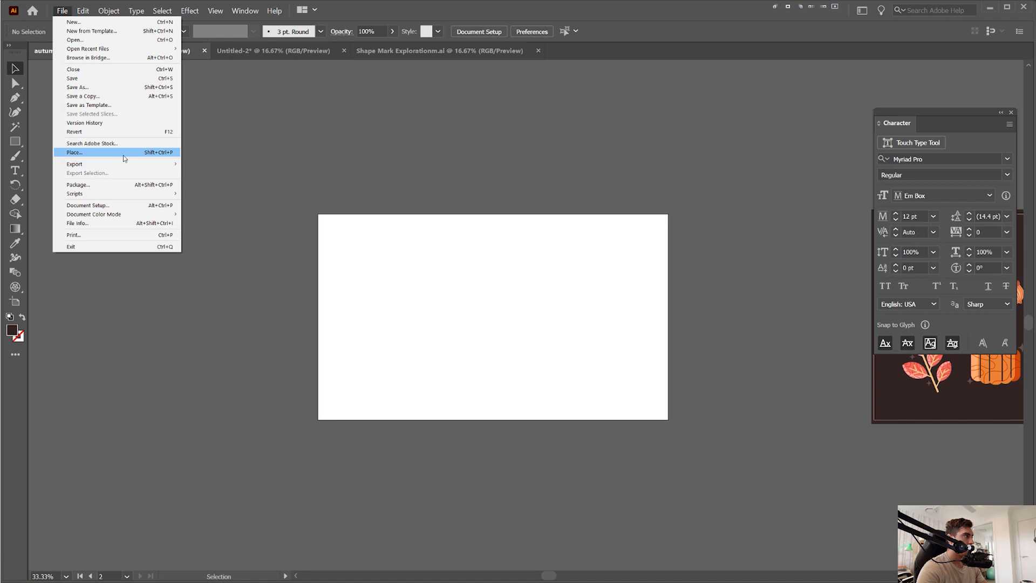
left_click(72, 151)
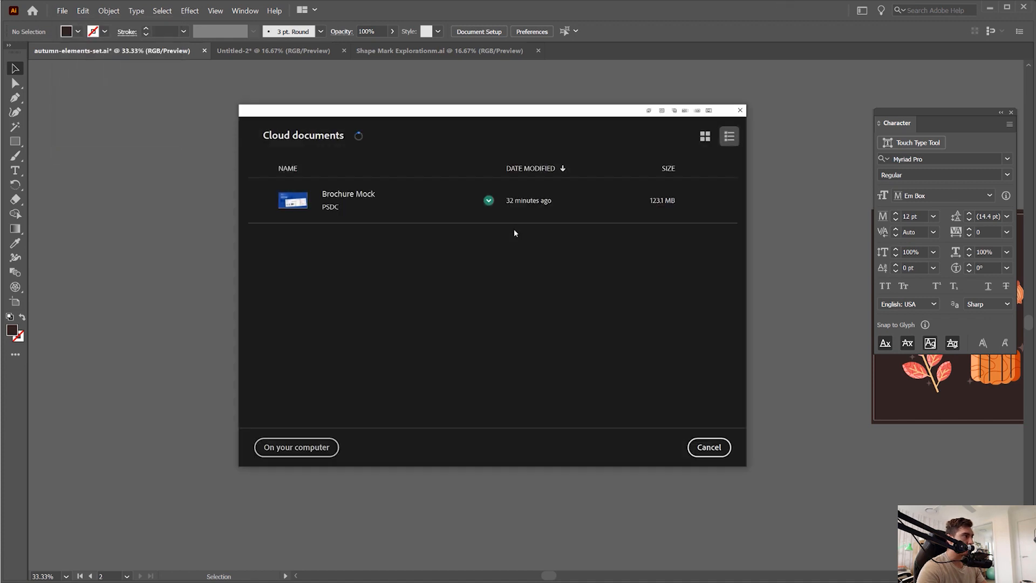
left_click(709, 447)
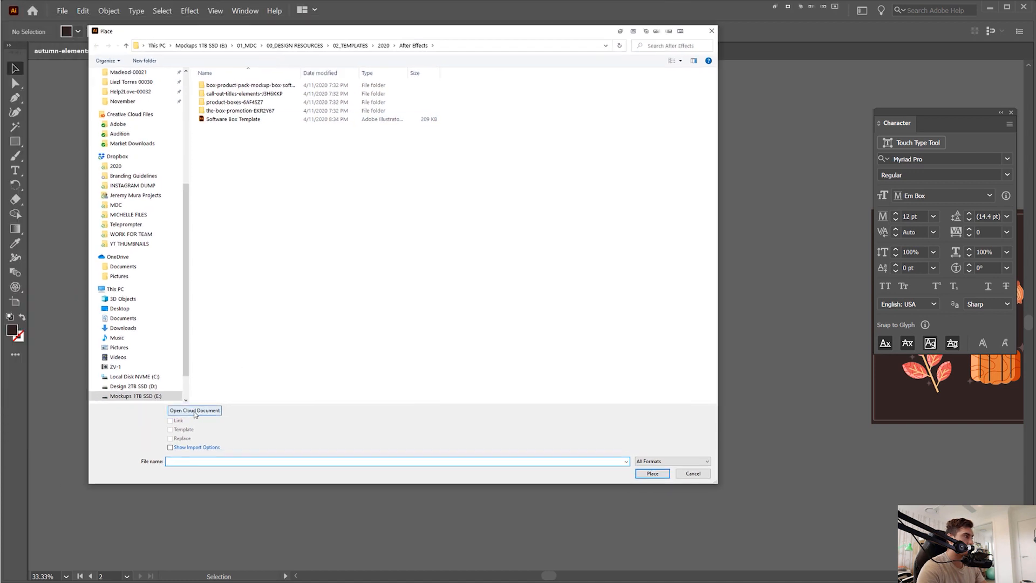
left_click(194, 410)
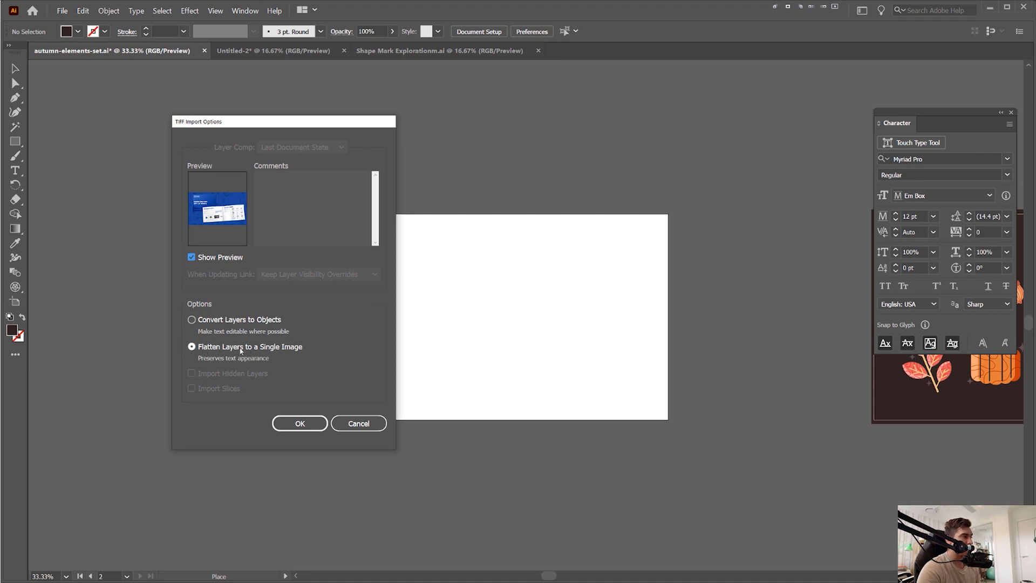
mouse_move(280, 350)
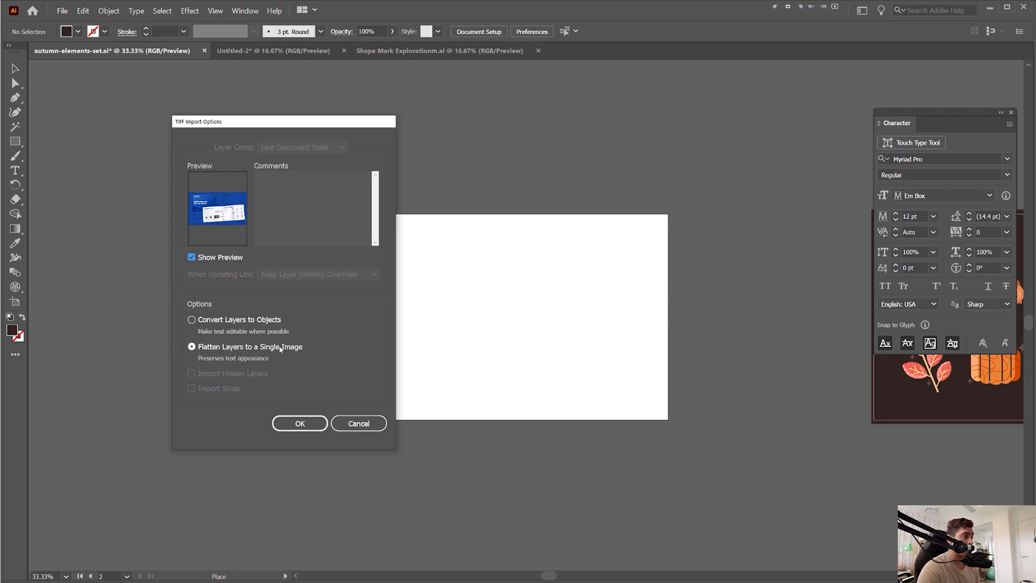
left_click(192, 320)
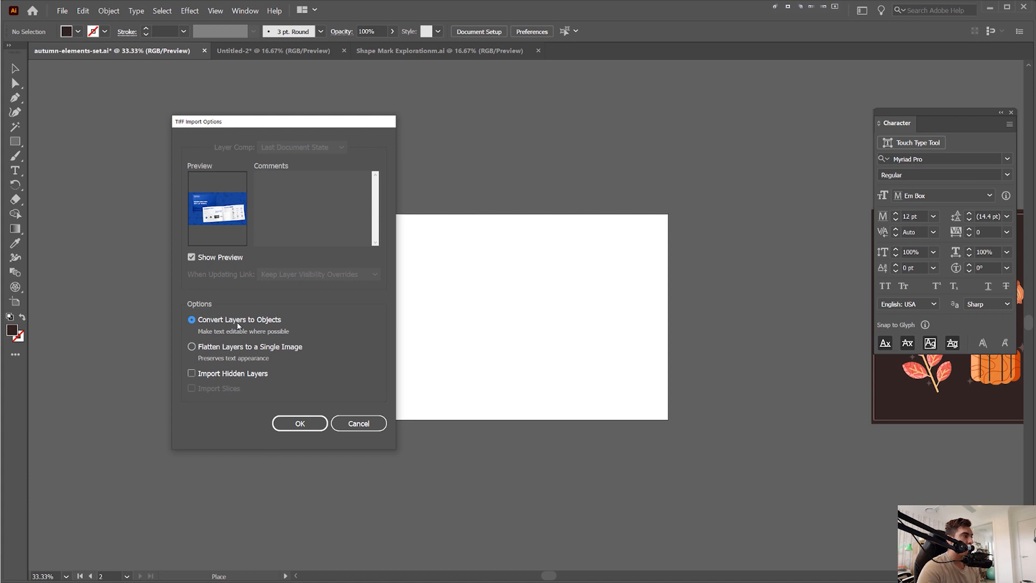
left_click(192, 346)
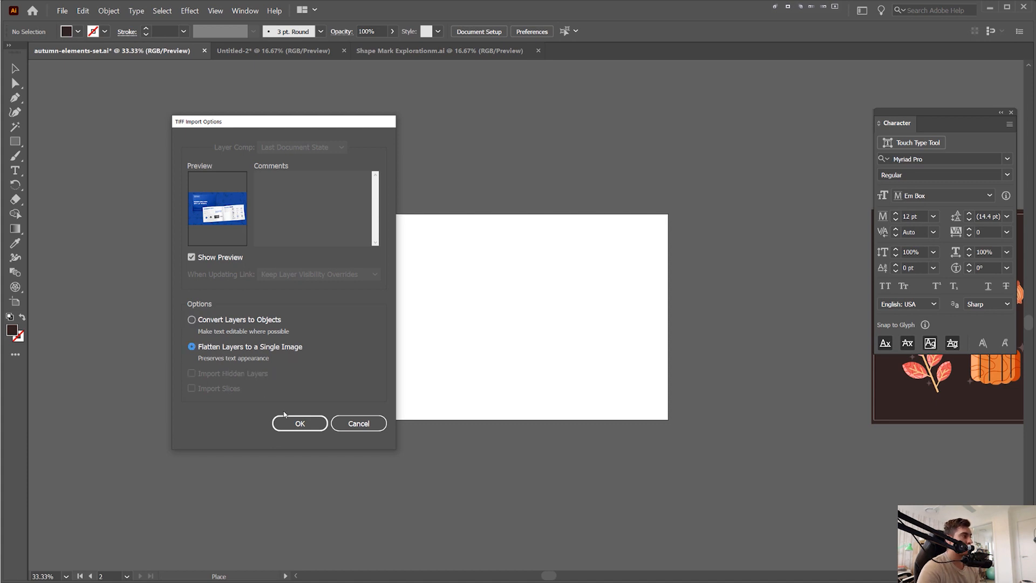
left_click(299, 423)
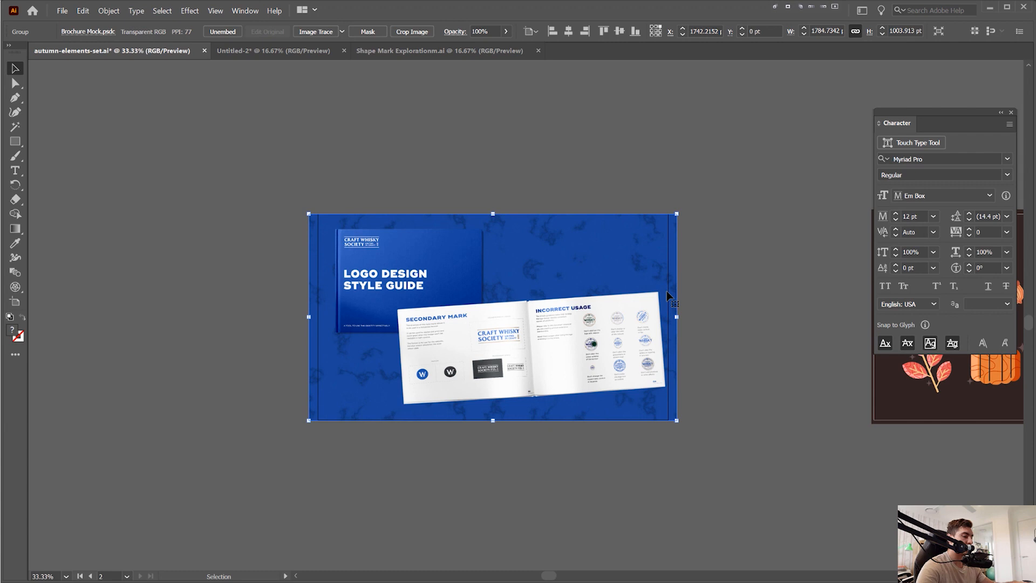
mouse_move(564, 296)
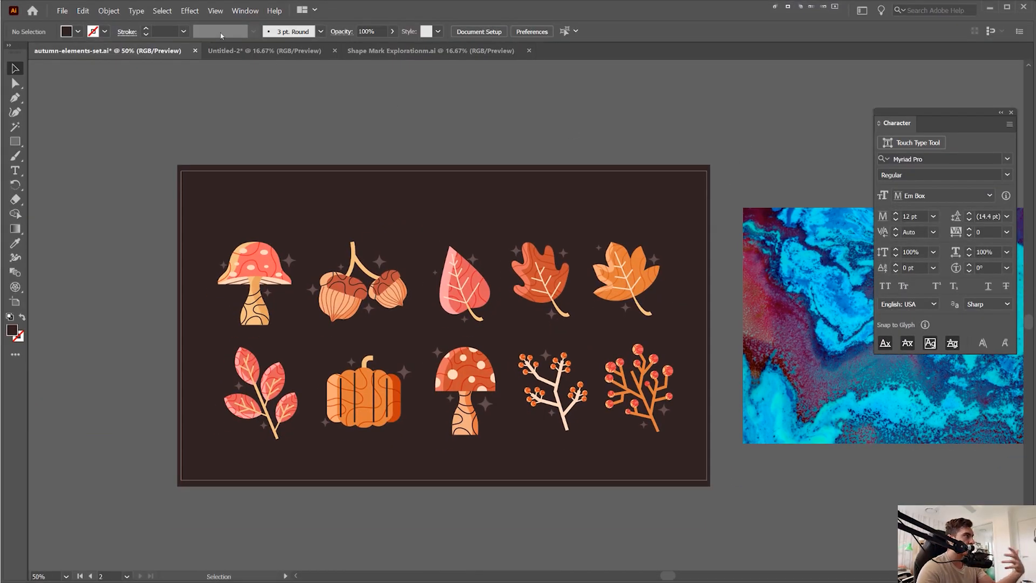
- Recolor the autumn icons in Recolor Artwork, trying Corporate, then setting the library to None
left_click(108, 11)
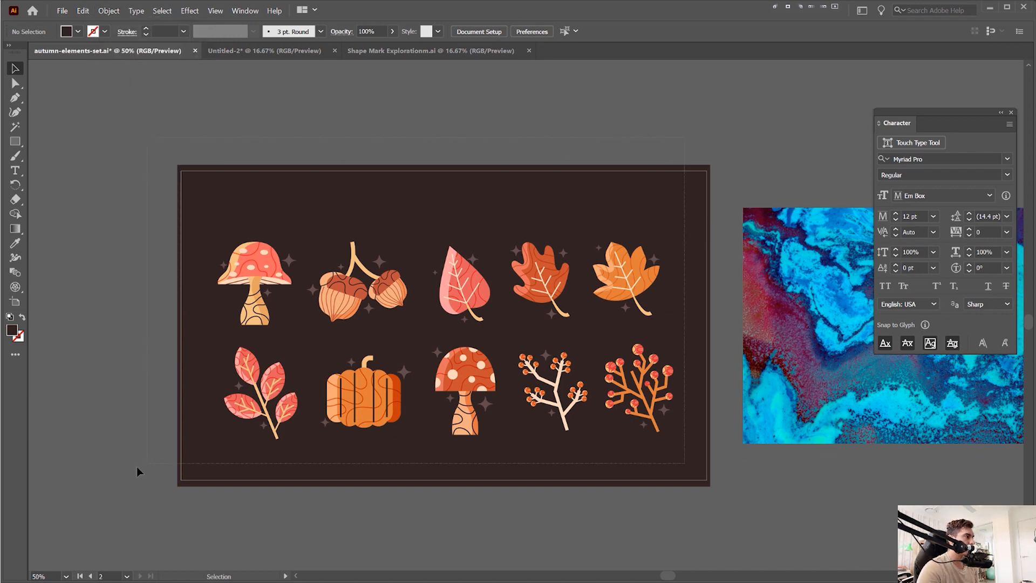
left_click(82, 10)
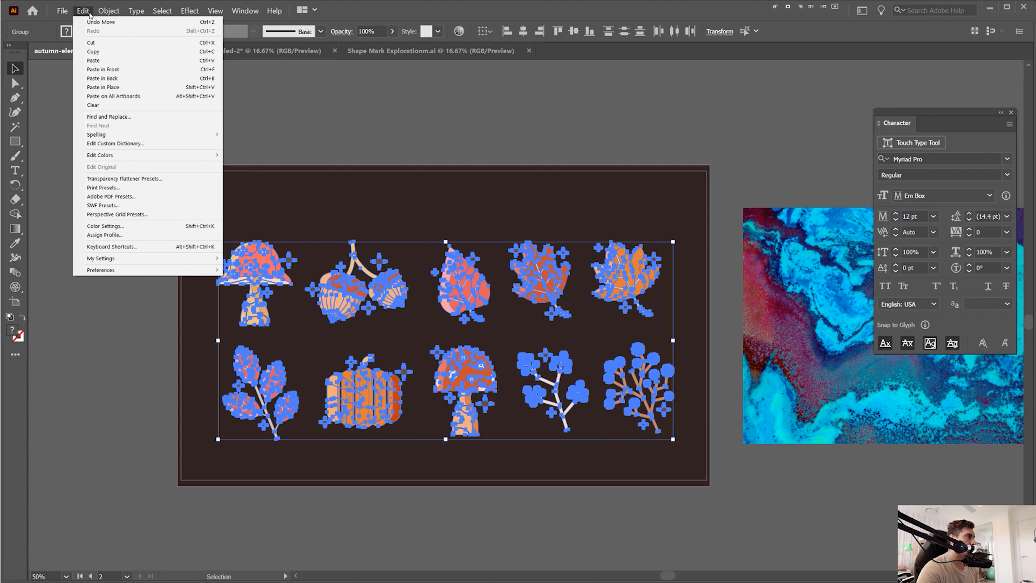
mouse_move(100, 156)
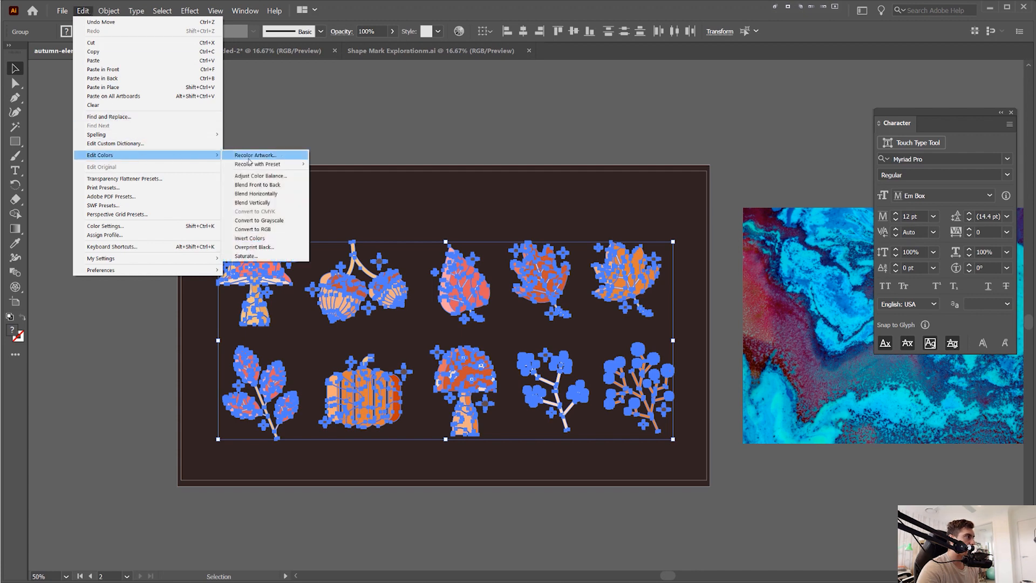
left_click(254, 155)
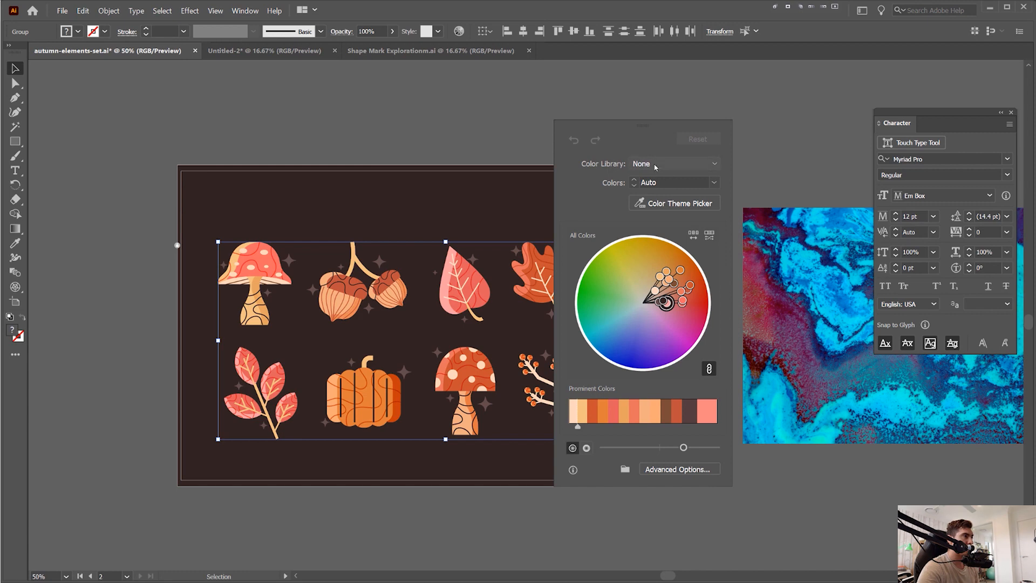
left_click(674, 163)
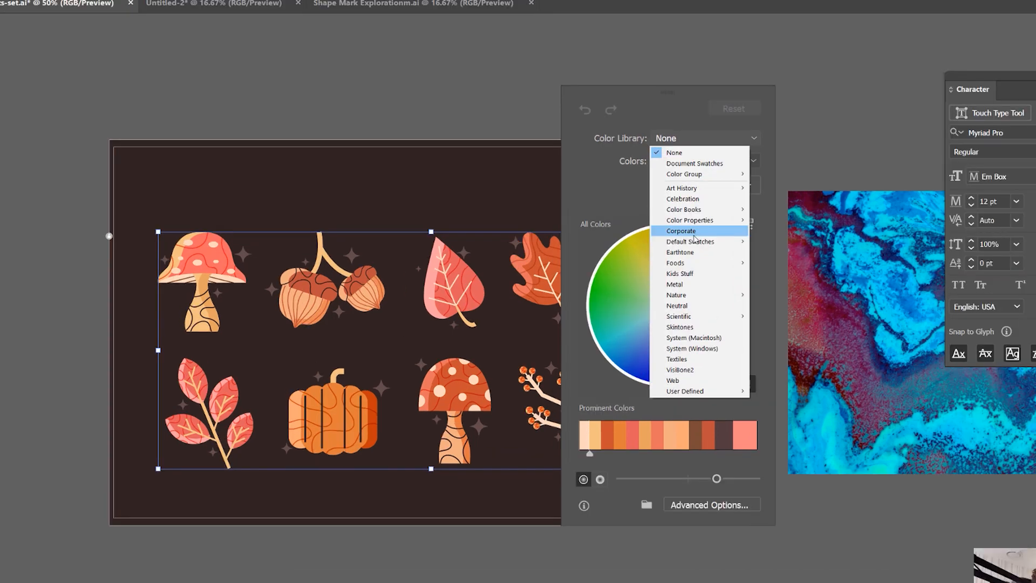
left_click(680, 252)
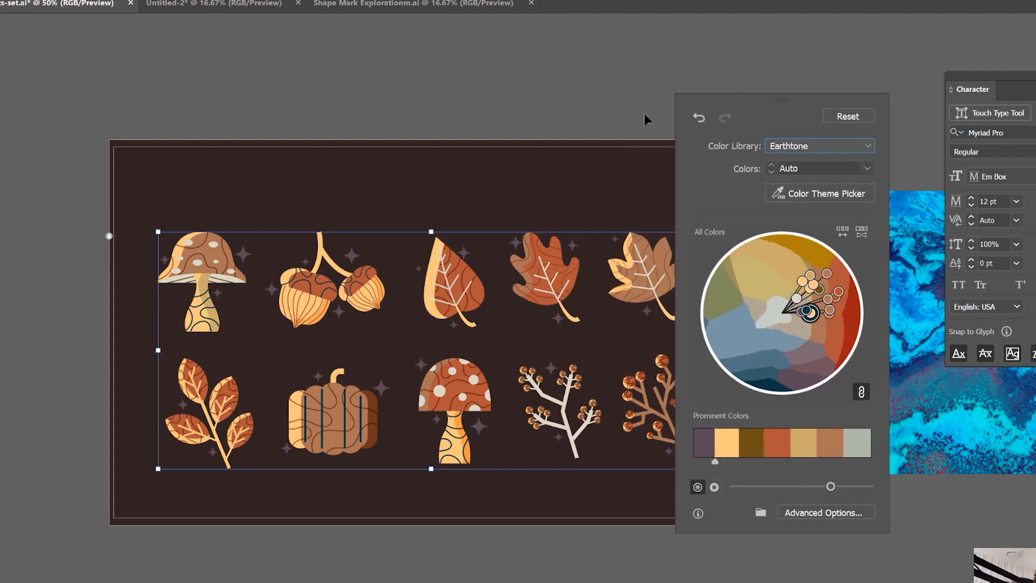
left_click(819, 146)
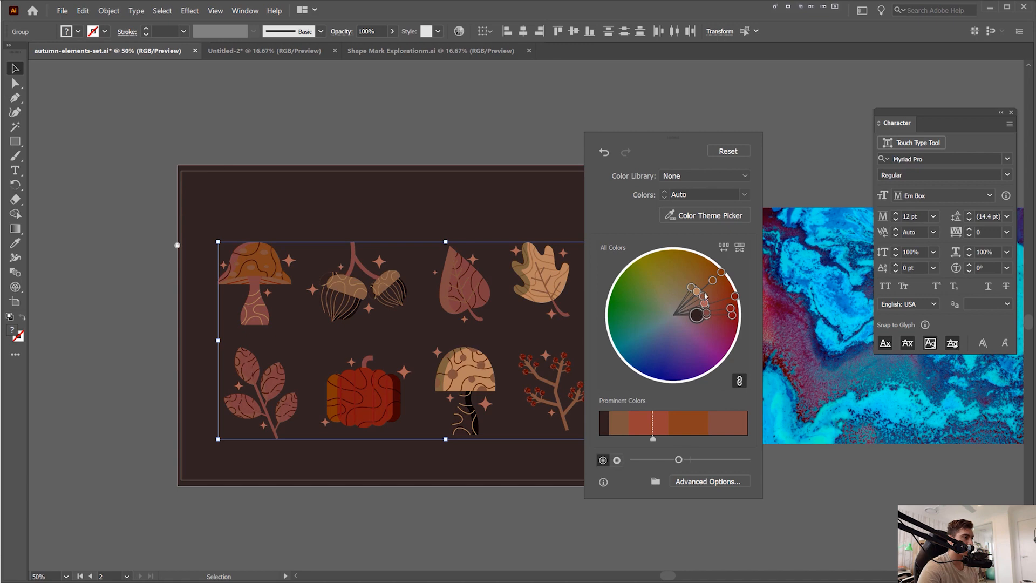
- Drag the colour wheel harmony markers toward dark olive and khaki hues
left_click_drag(704, 297, 684, 356)
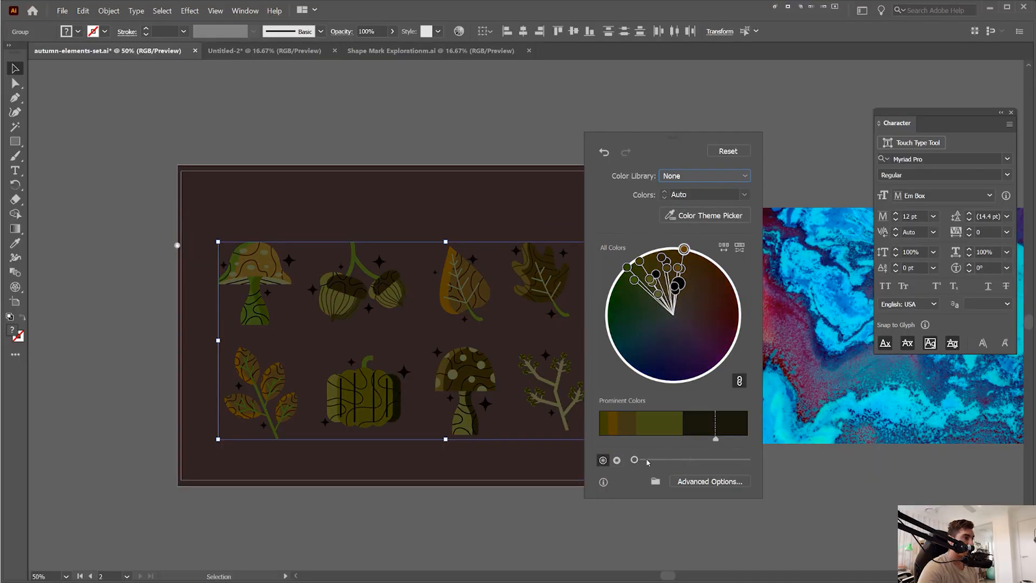
- Raise brightness to vivid yellow and lime, then adjust and slightly lower saturation
left_click_drag(634, 459, 743, 459)
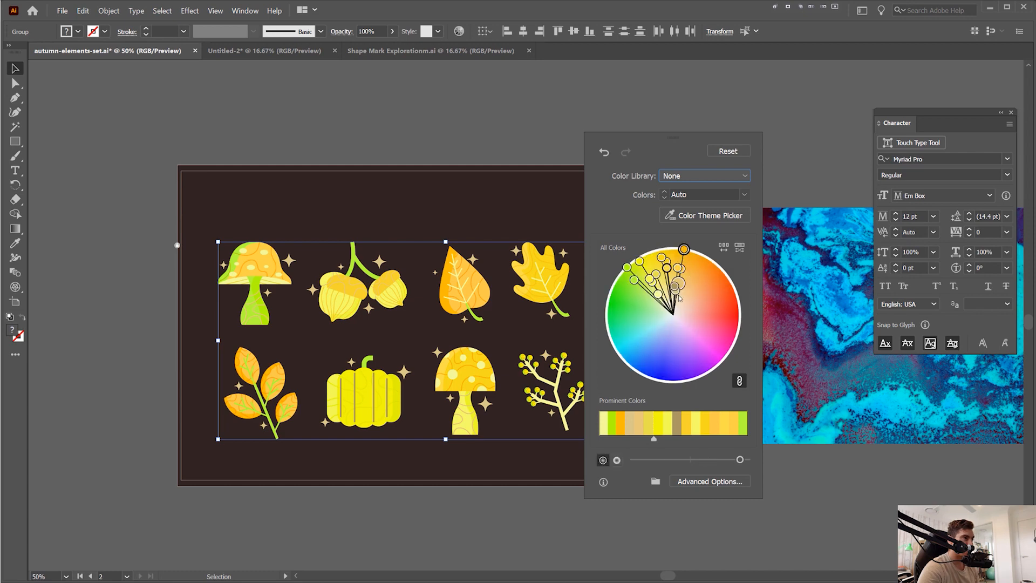
mouse_move(618, 441)
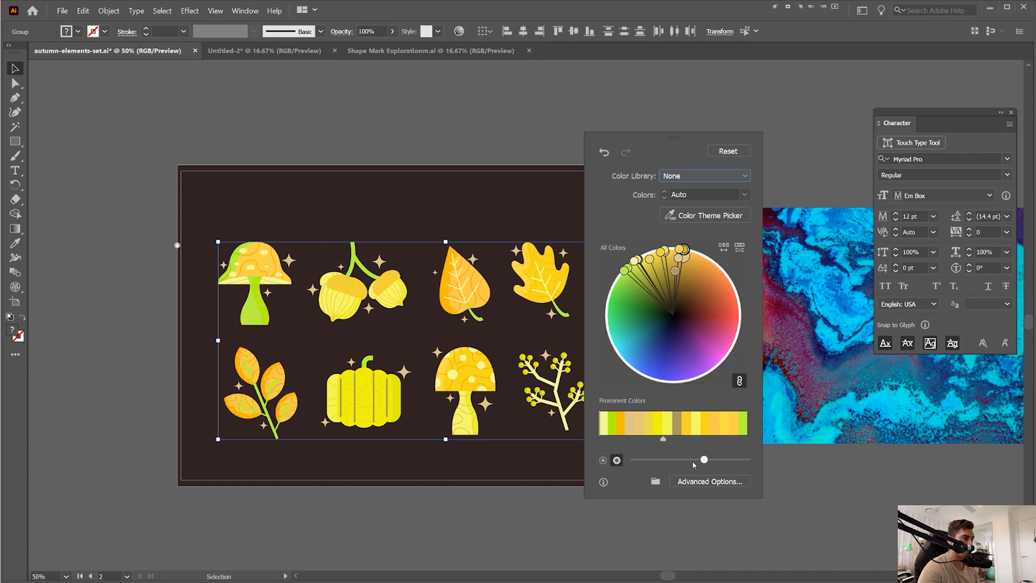
left_click_drag(702, 459, 632, 459)
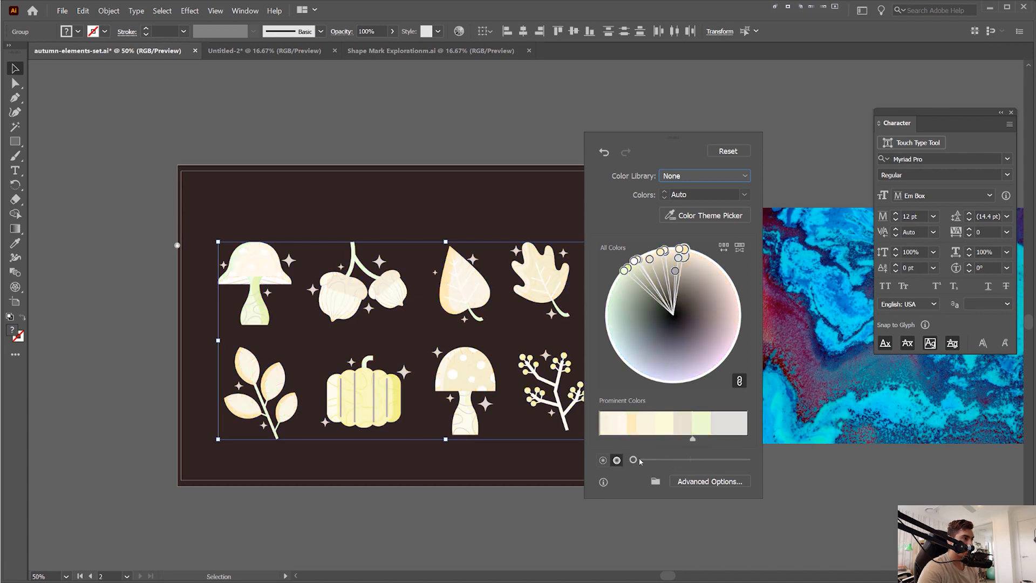
left_click_drag(632, 459, 648, 459)
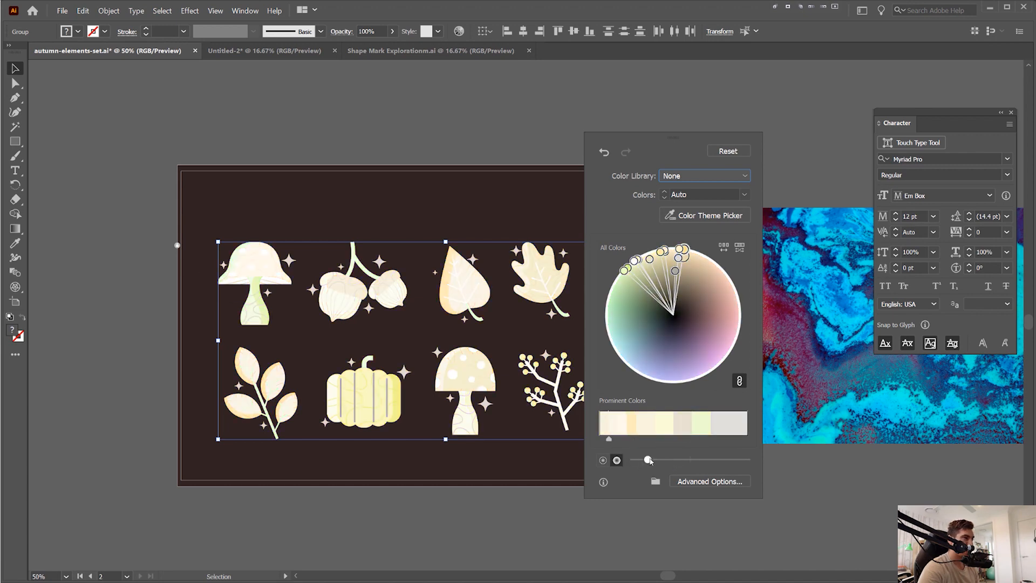
left_click_drag(647, 459, 631, 459)
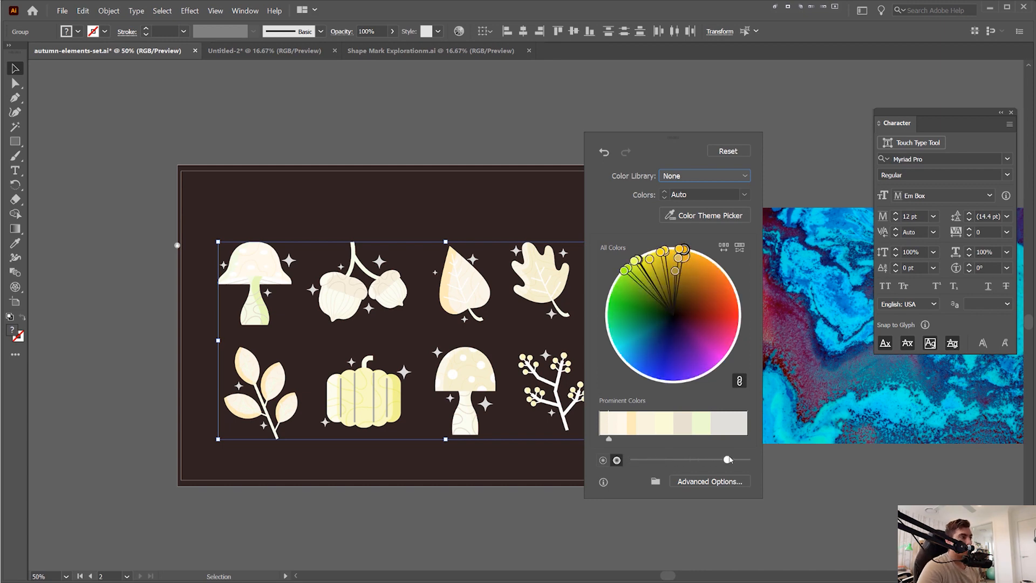
left_click_drag(729, 459, 726, 459)
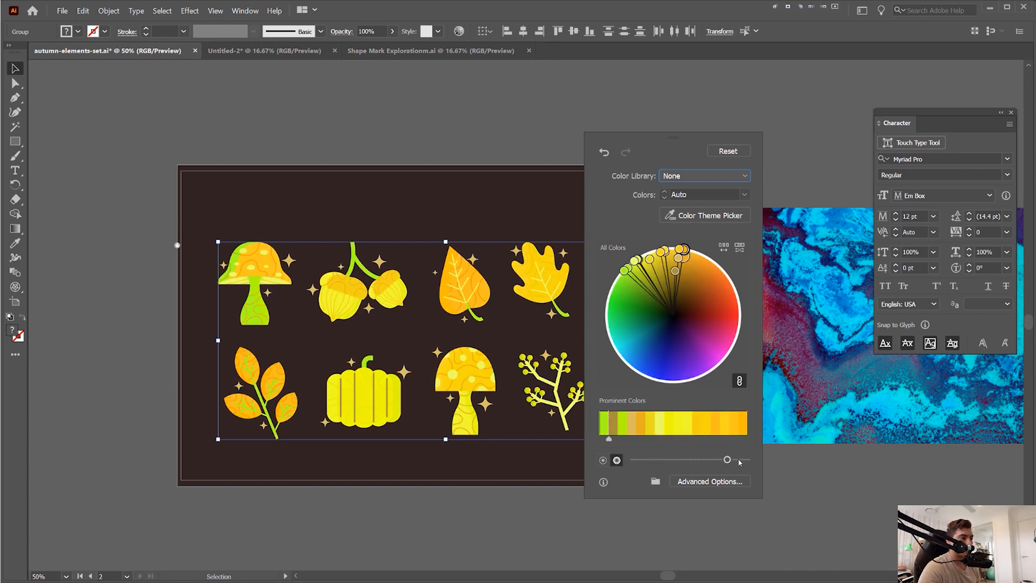
left_click_drag(727, 459, 689, 459)
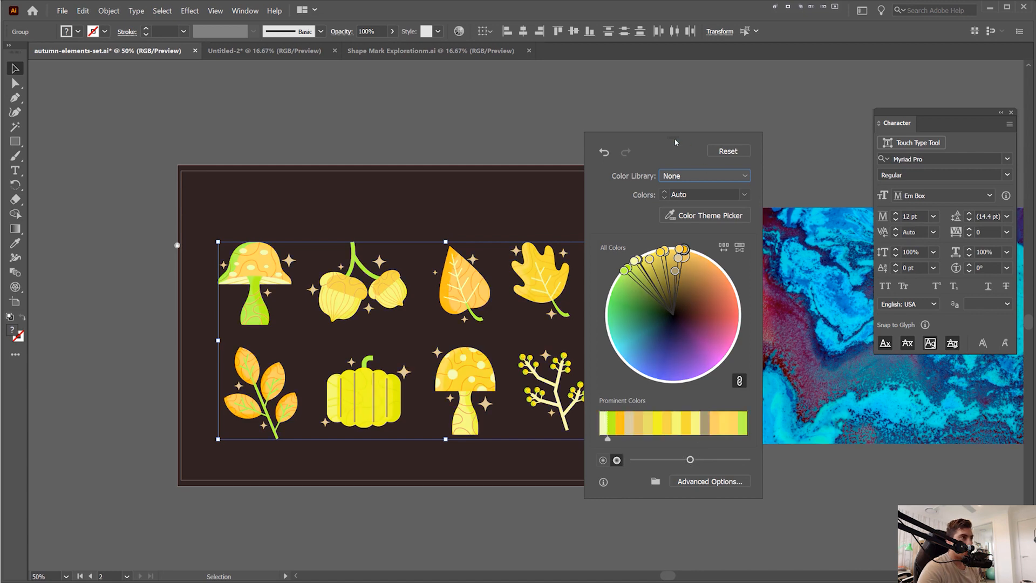
mouse_move(679, 224)
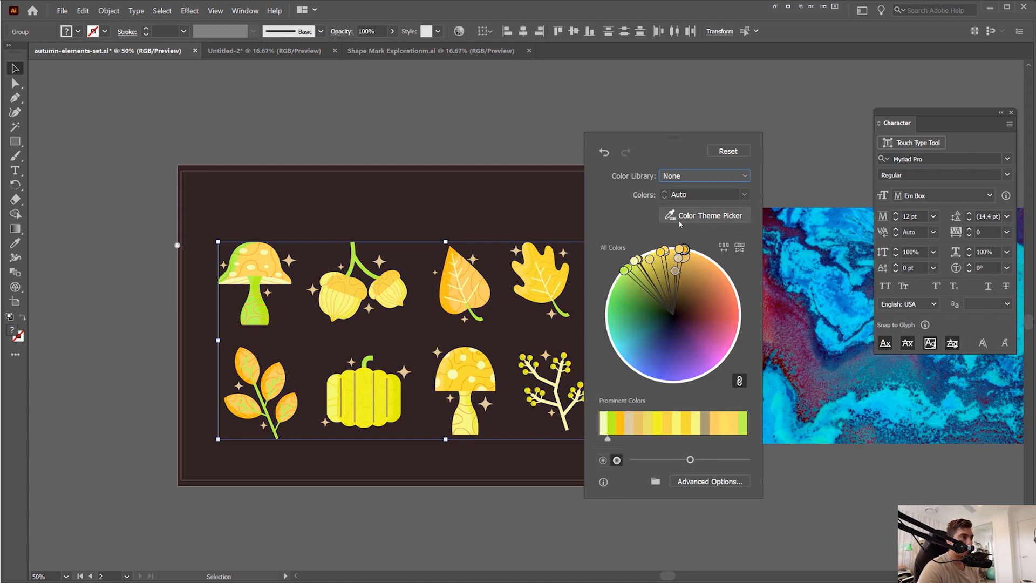
- Sample a navy and white theme from canvas artwork with the Color Theme Picker
left_click(704, 215)
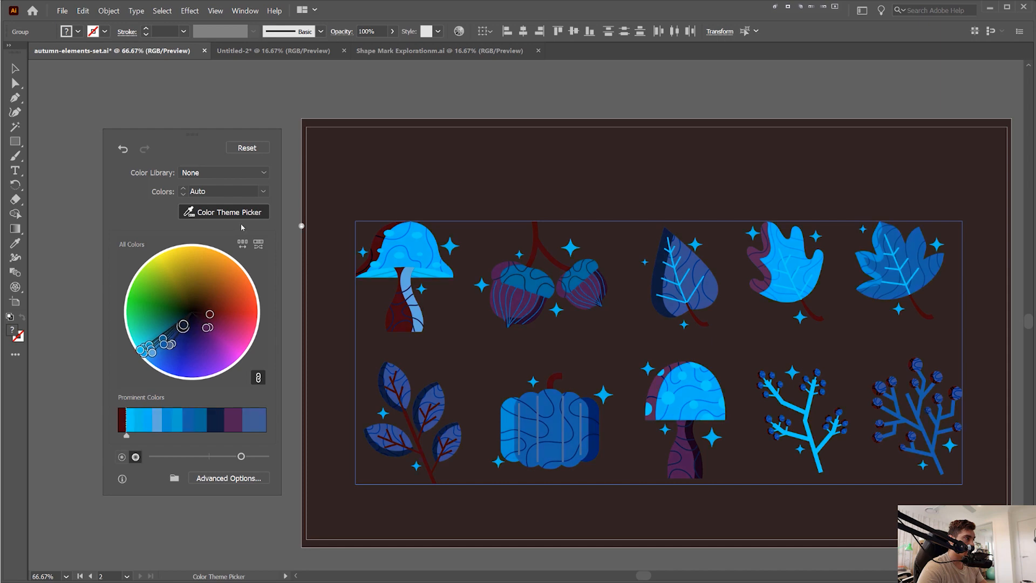
left_click(223, 212)
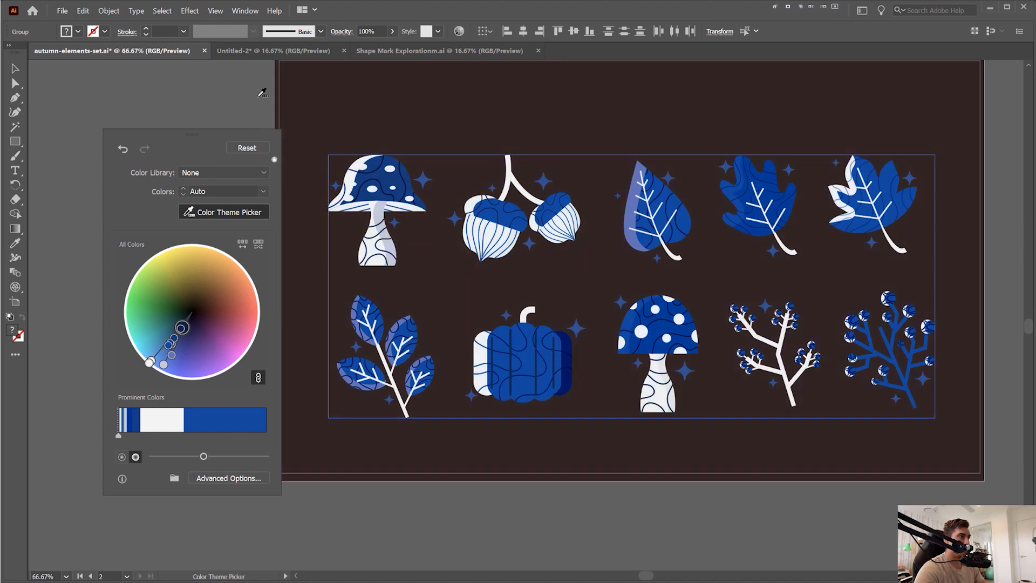
left_click(273, 50)
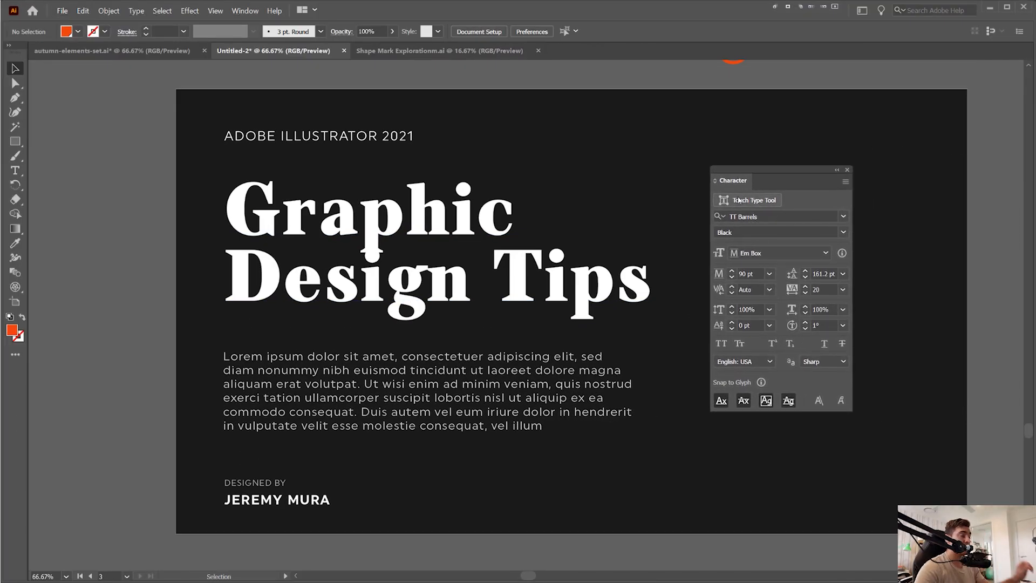
mouse_move(777, 173)
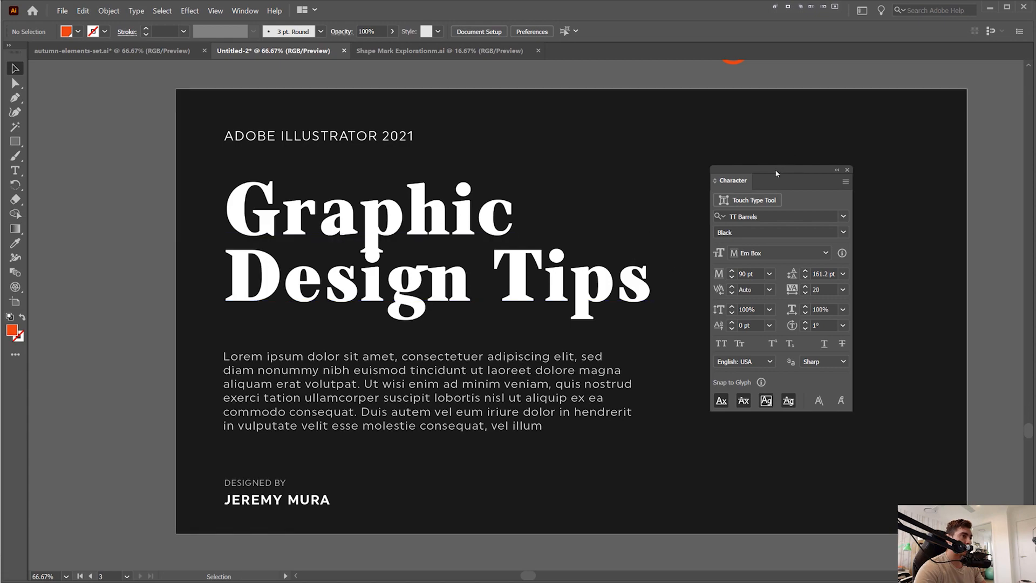
- Switch to the Graphic Design Tips poster and zoom in on its heading
left_click(912, 143)
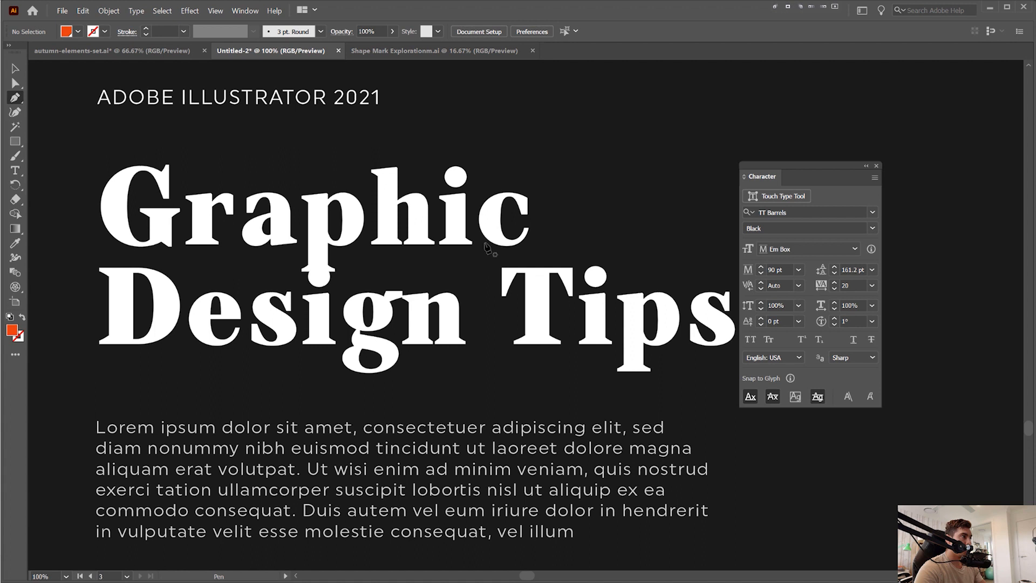
- With Snap to Glyph on, draw along the heading baseline and snap the orange logo to it
left_click(216, 10)
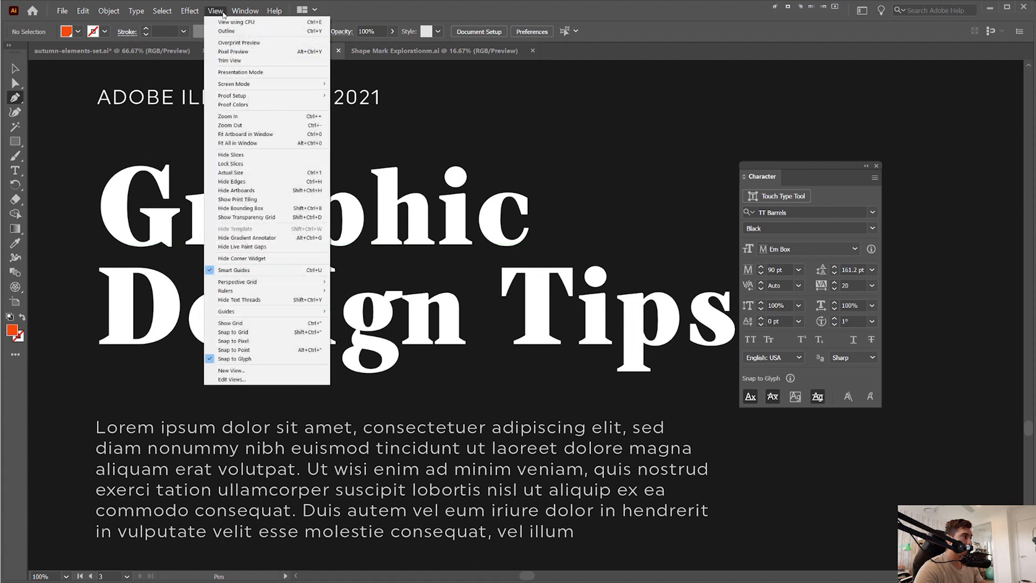
mouse_move(257, 359)
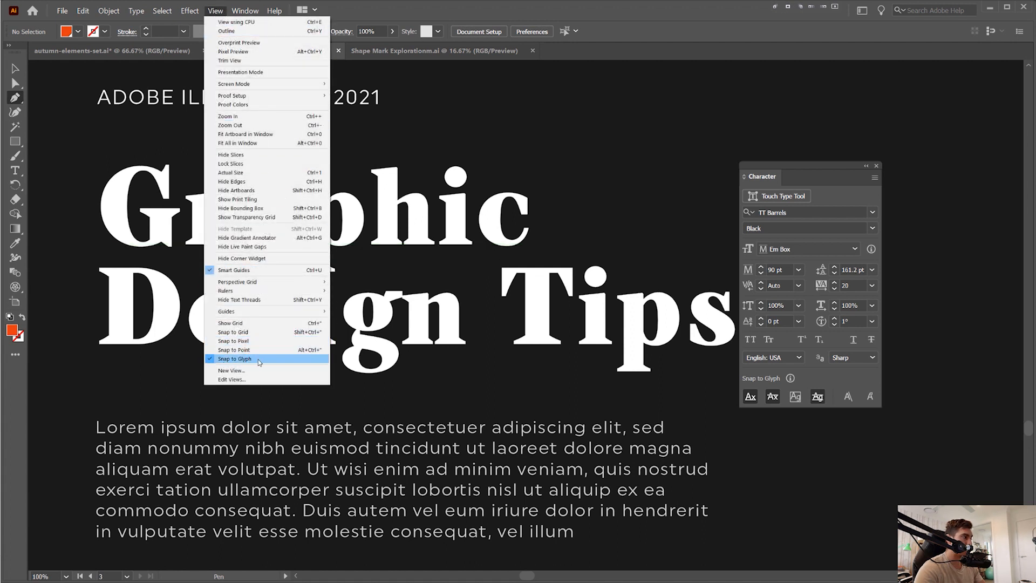
mouse_move(232, 332)
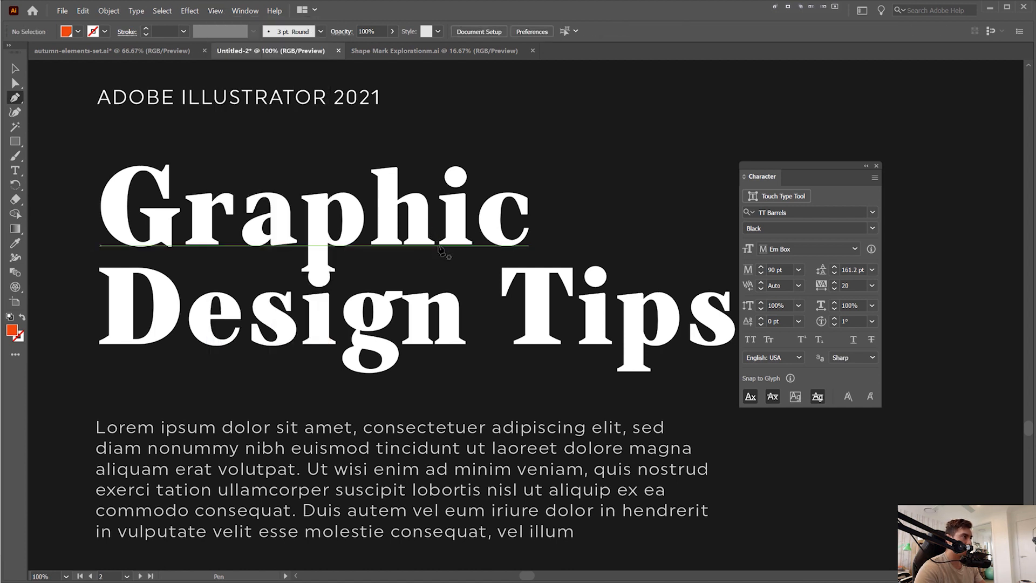
left_click_drag(446, 254, 468, 267)
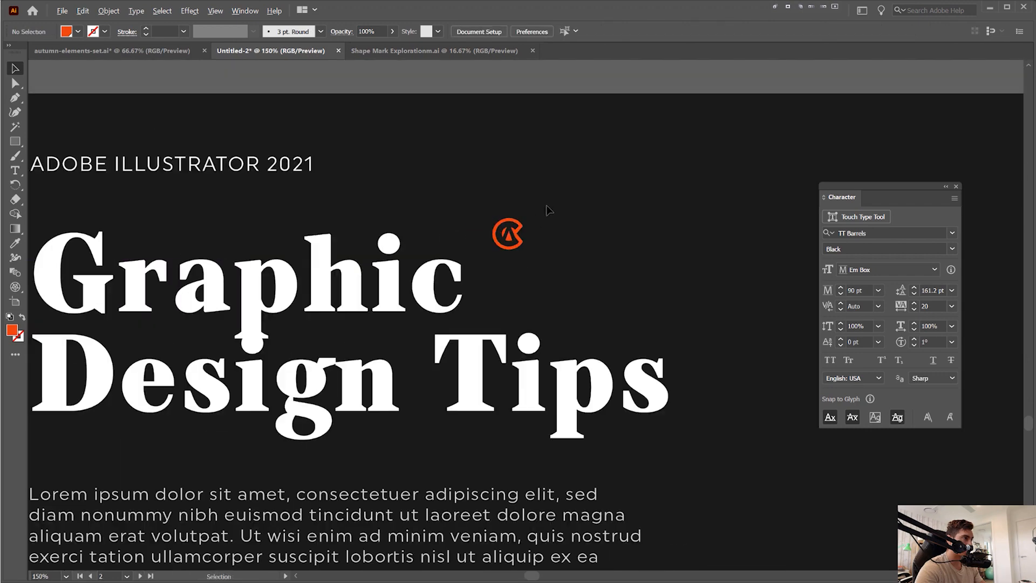
left_click_drag(509, 233, 473, 233)
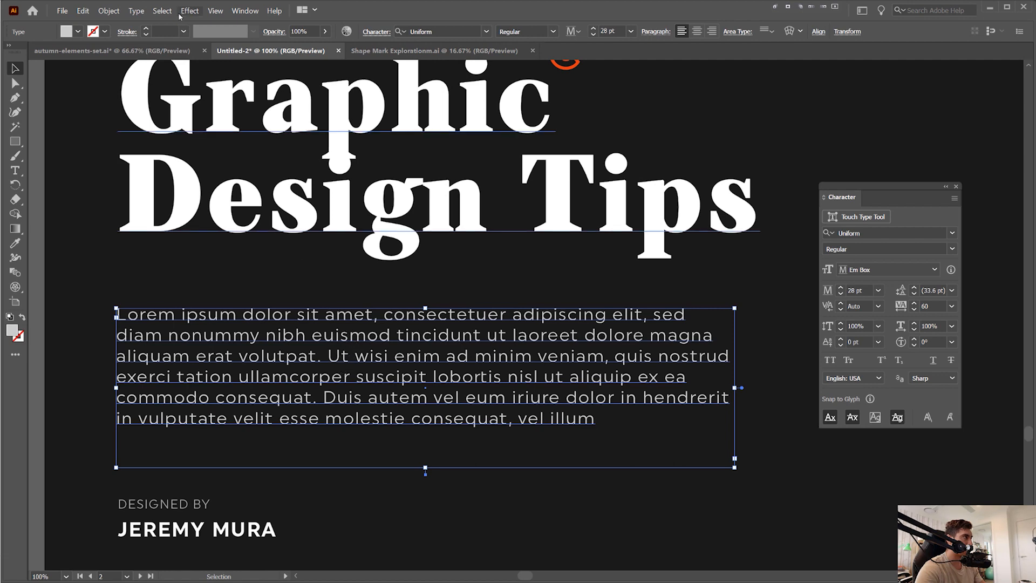
- Preview Bottom and Center vertical alignment in Area Type Options, then close the dialog
left_click(136, 11)
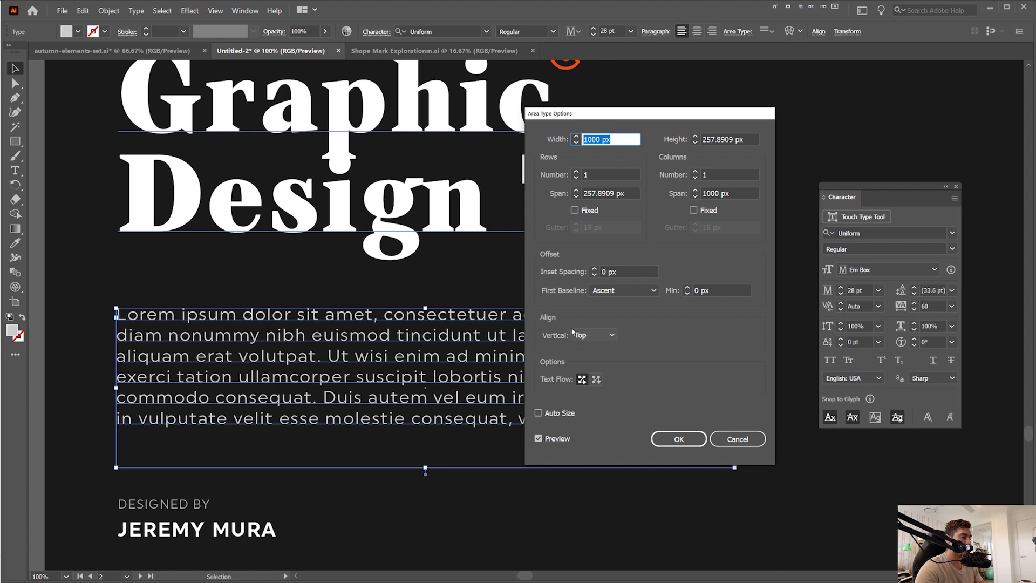
left_click(593, 335)
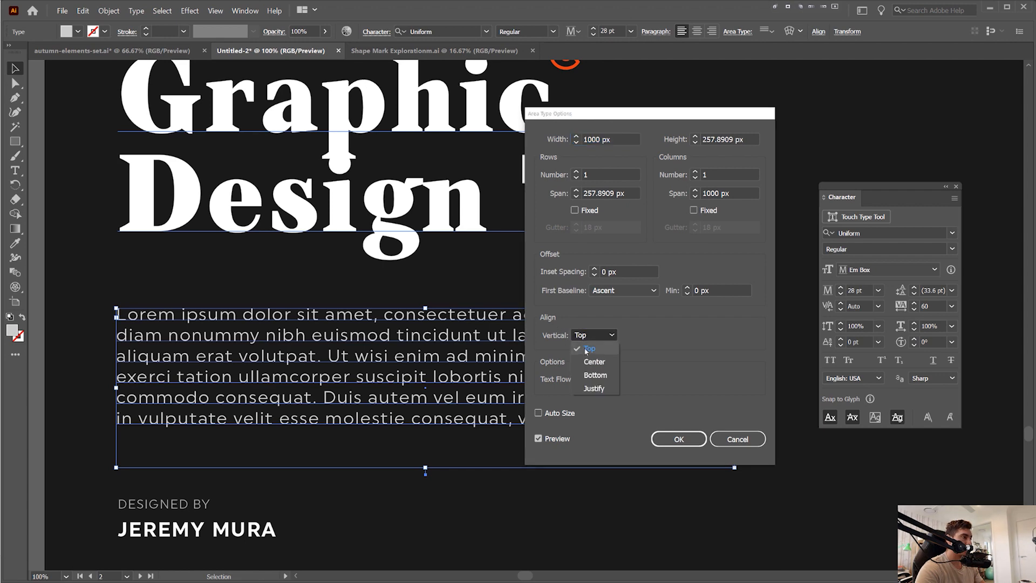
left_click(595, 375)
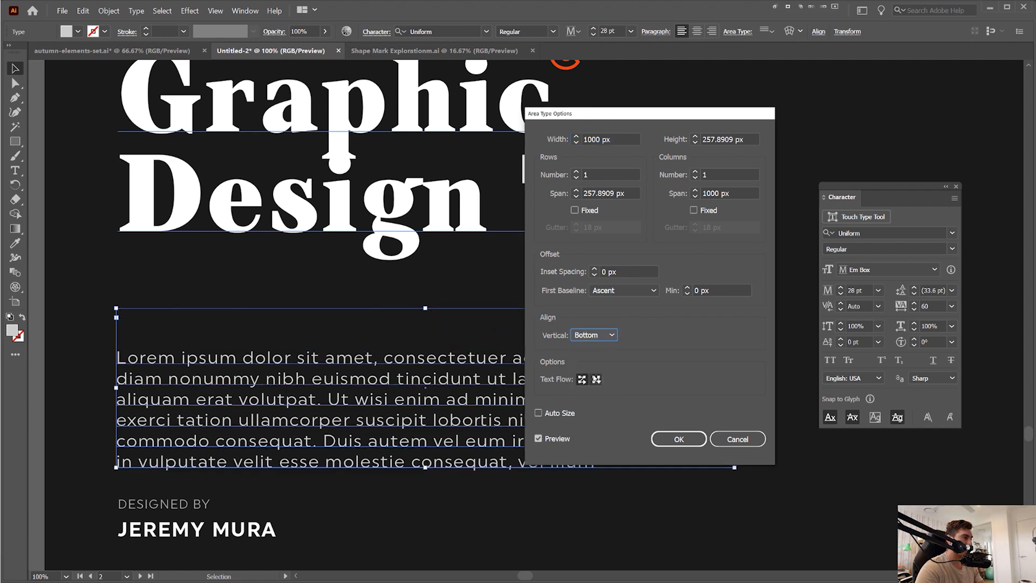
left_click(594, 334)
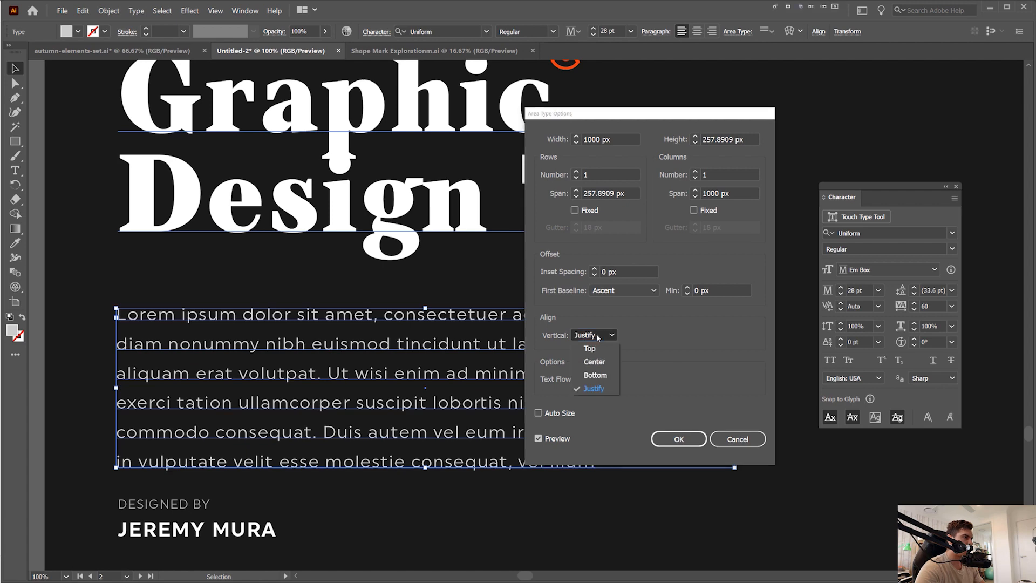
left_click(594, 361)
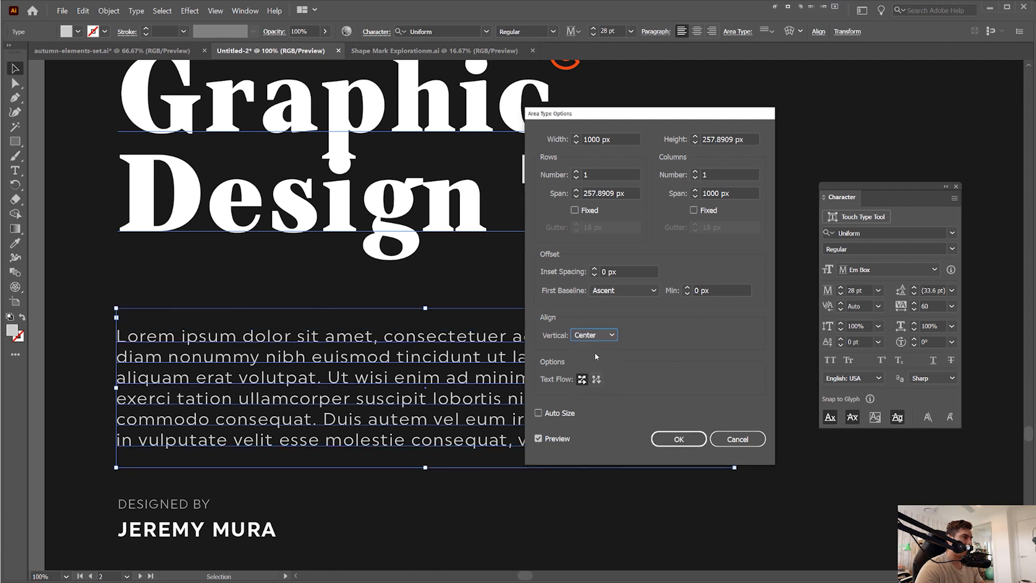
left_click(678, 439)
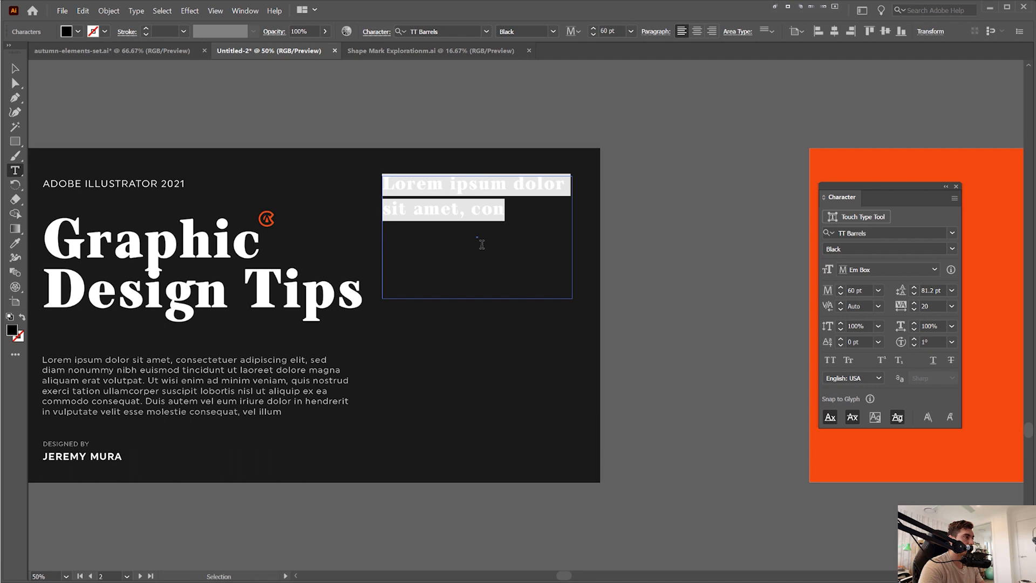
- Select the sample text frame and apply Bottom alignment with Auto Size off
left_click(12, 69)
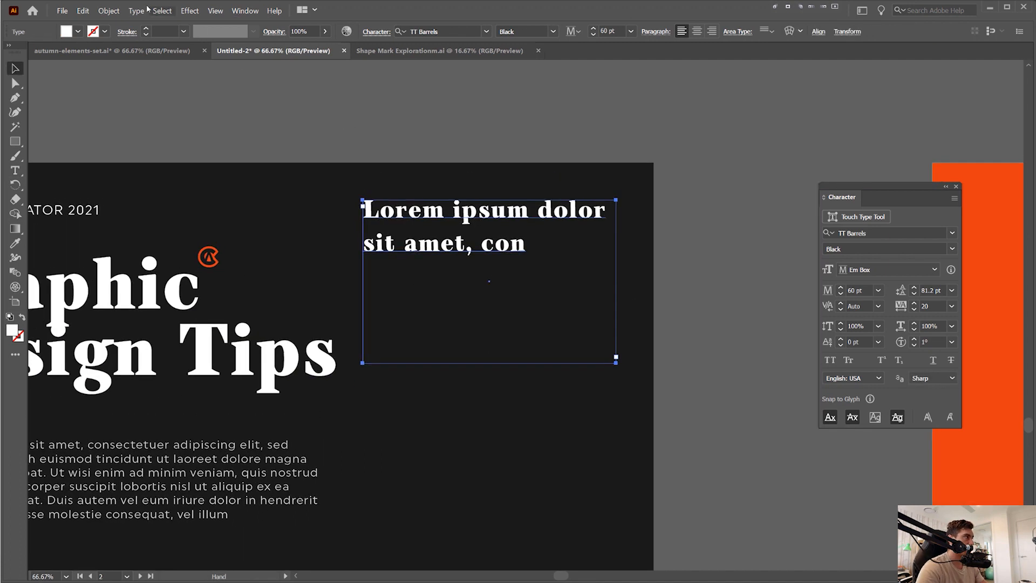
left_click(136, 10)
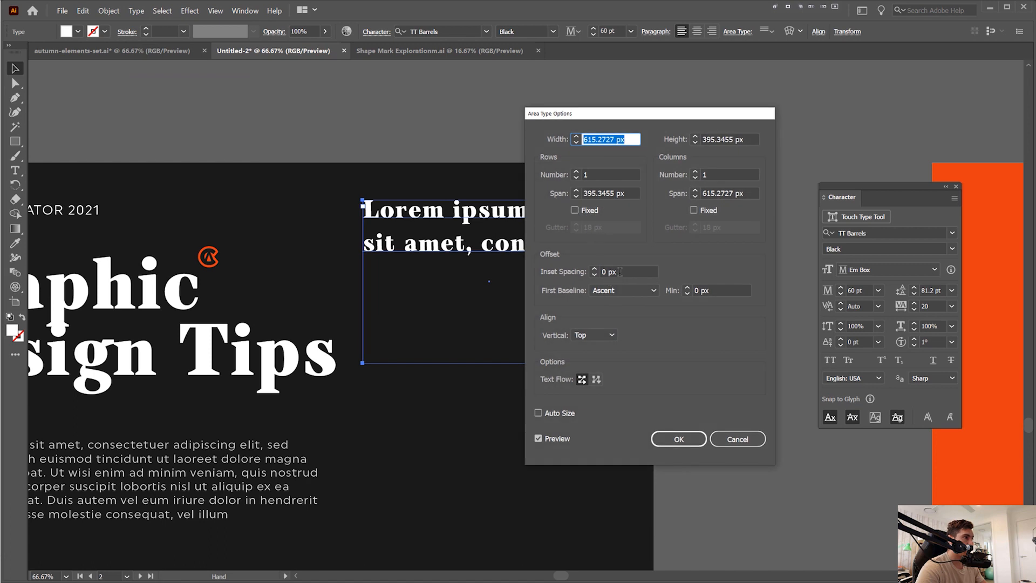
left_click(594, 334)
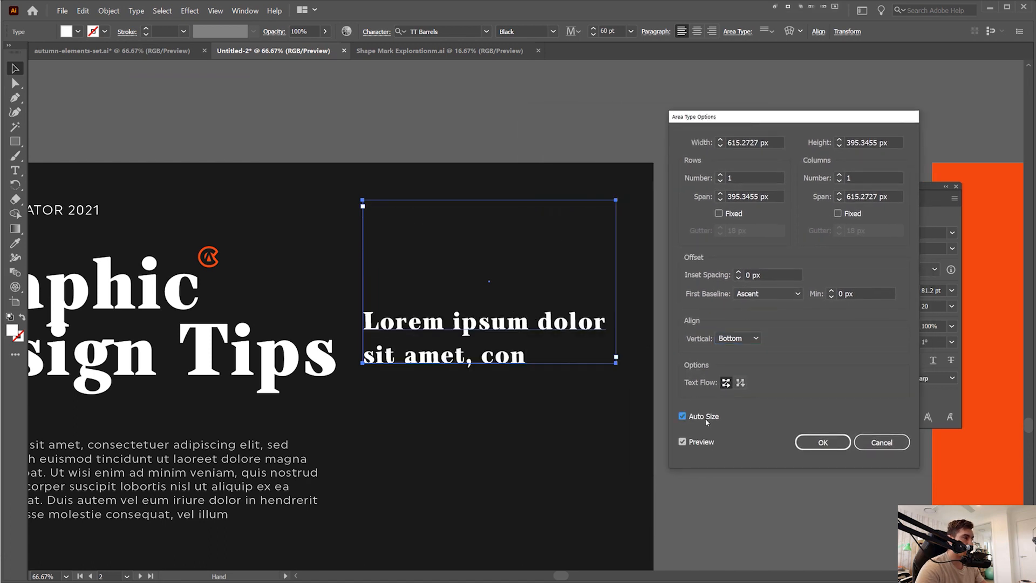
left_click(682, 416)
type("50")
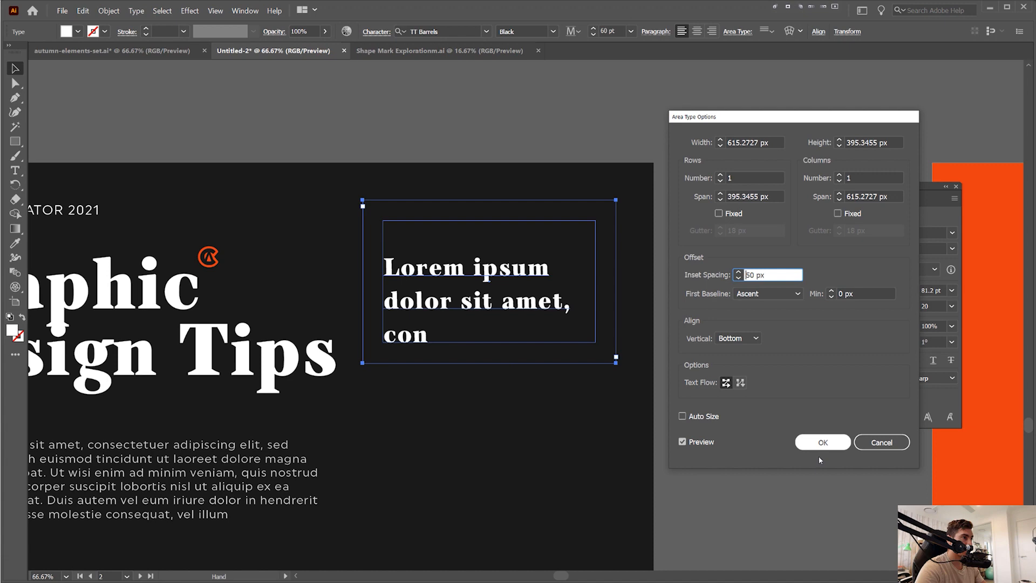
left_click(822, 442)
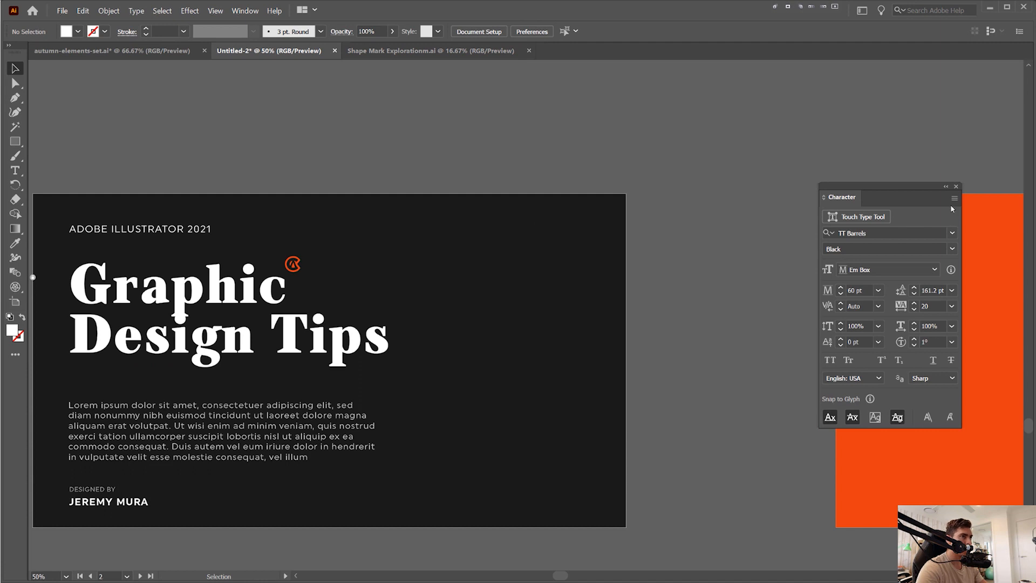
- Select the Graphic Design Tips headline and switch its size reference to x-Height, then Cap Height
left_click_drag(838, 188, 796, 189)
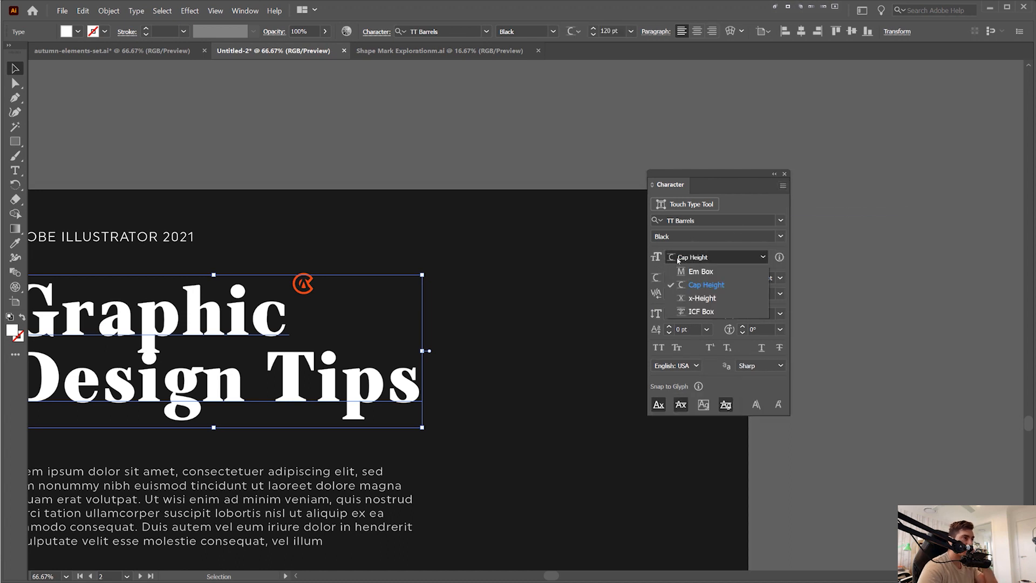
mouse_move(692, 275)
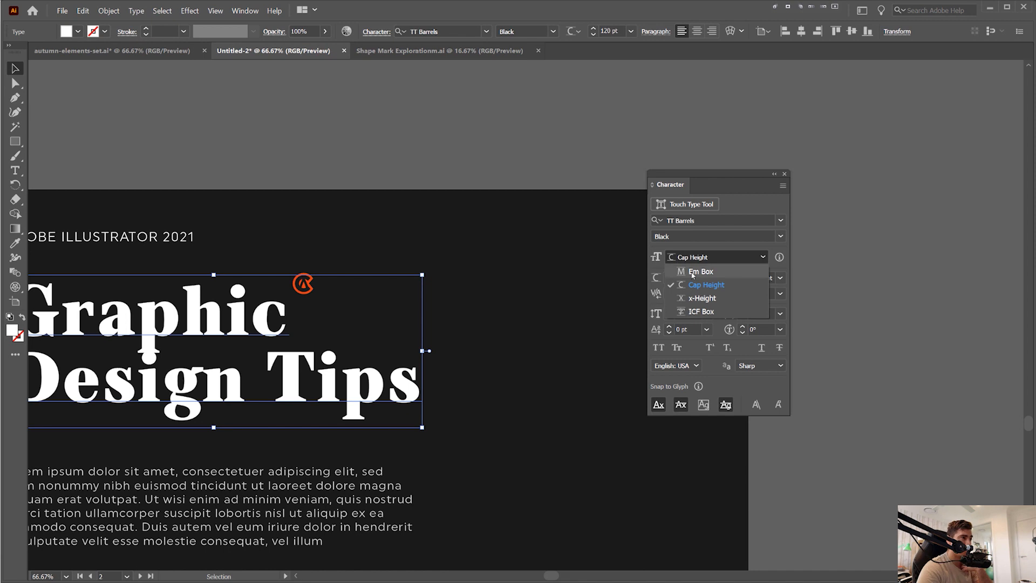
mouse_move(702, 302)
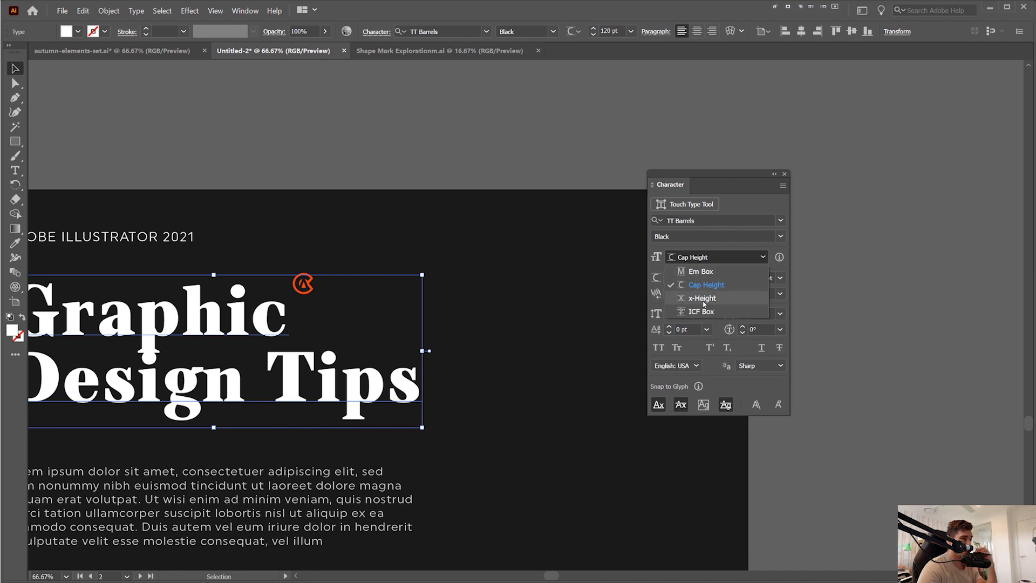
left_click(701, 298)
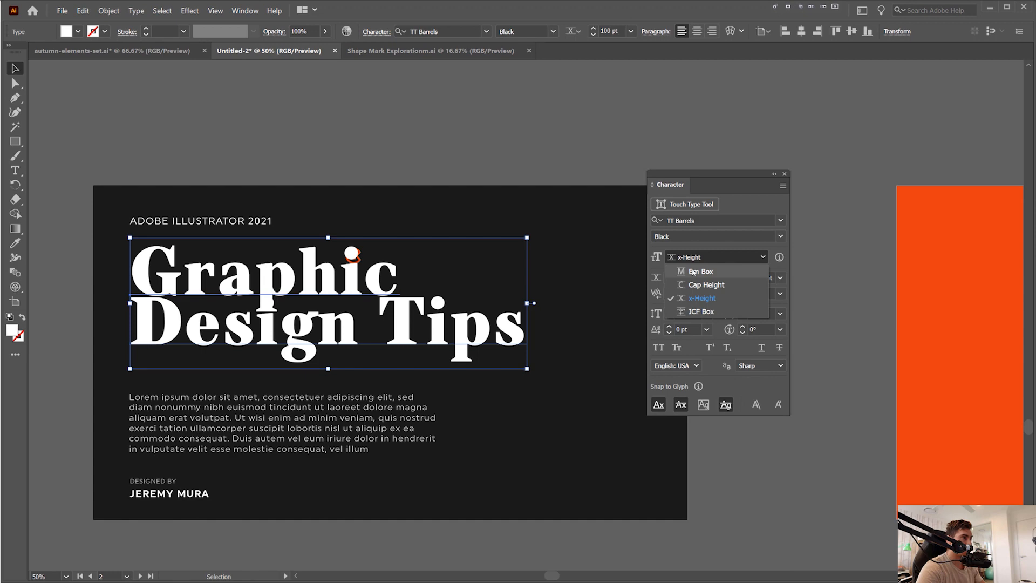
left_click(706, 285)
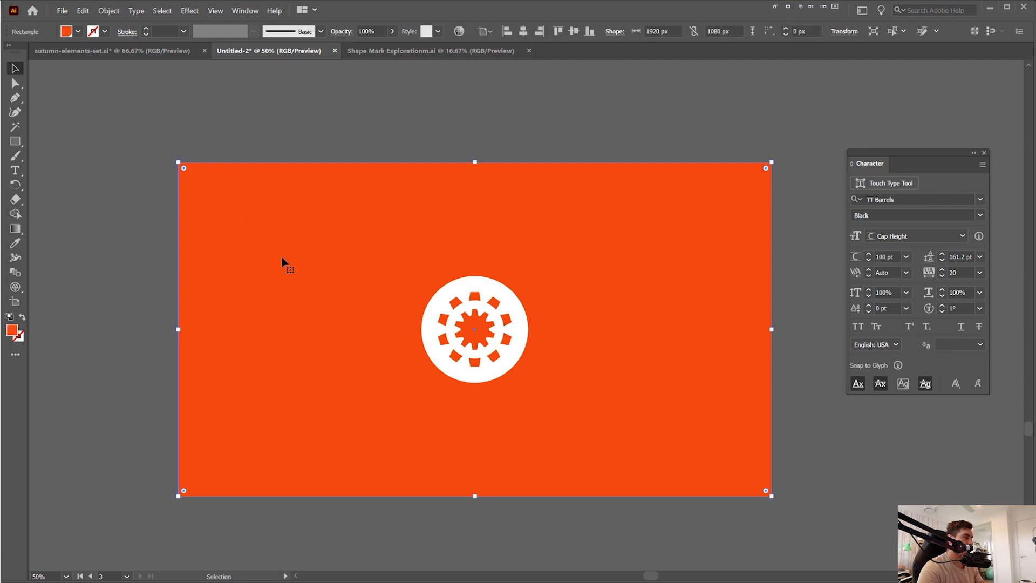
- In Selection & Anchor Display preferences, uncheck 'Select and Unlock objects on canvas'
left_click(329, 146)
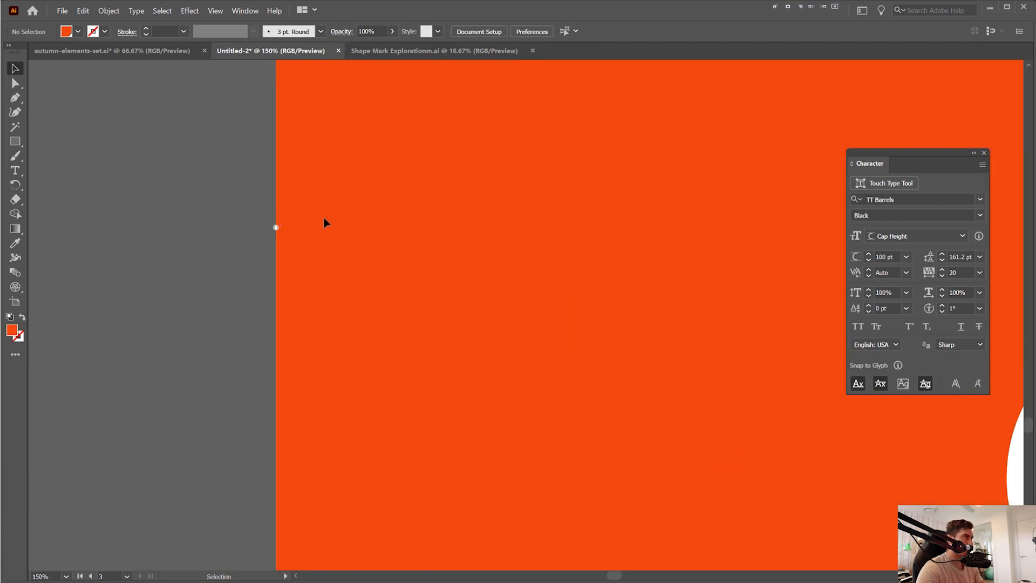
left_click(531, 32)
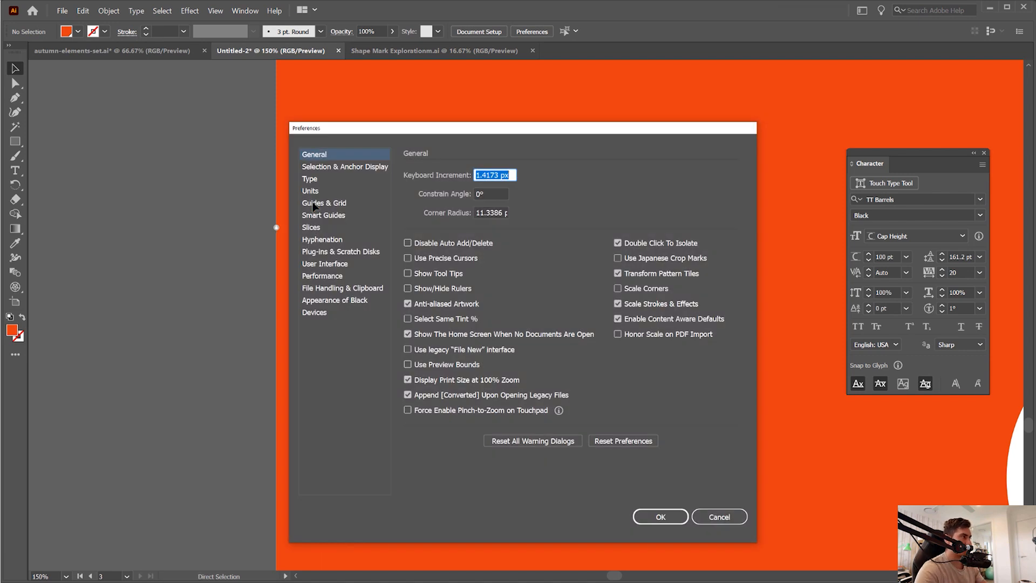
left_click(345, 166)
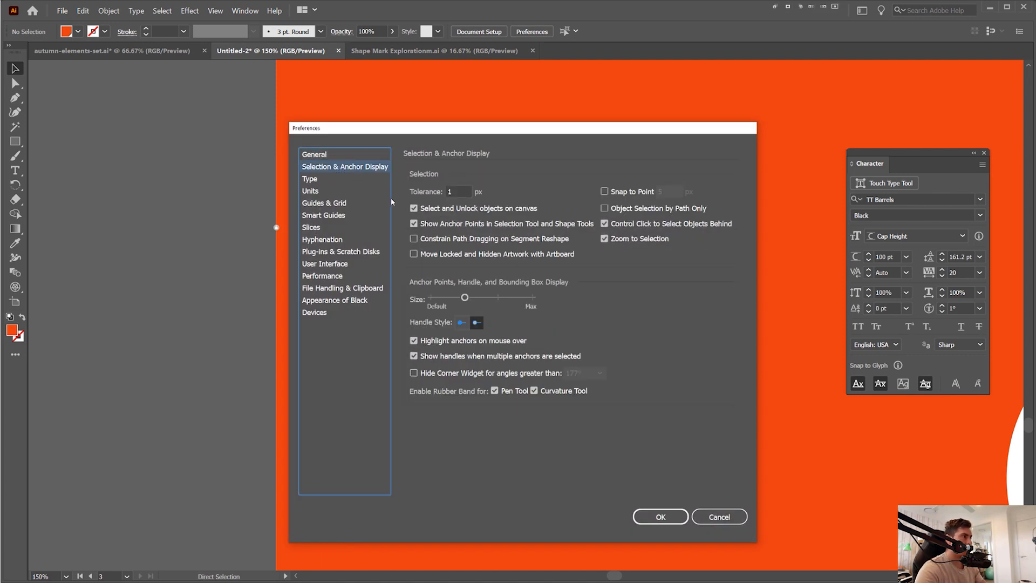
left_click(413, 208)
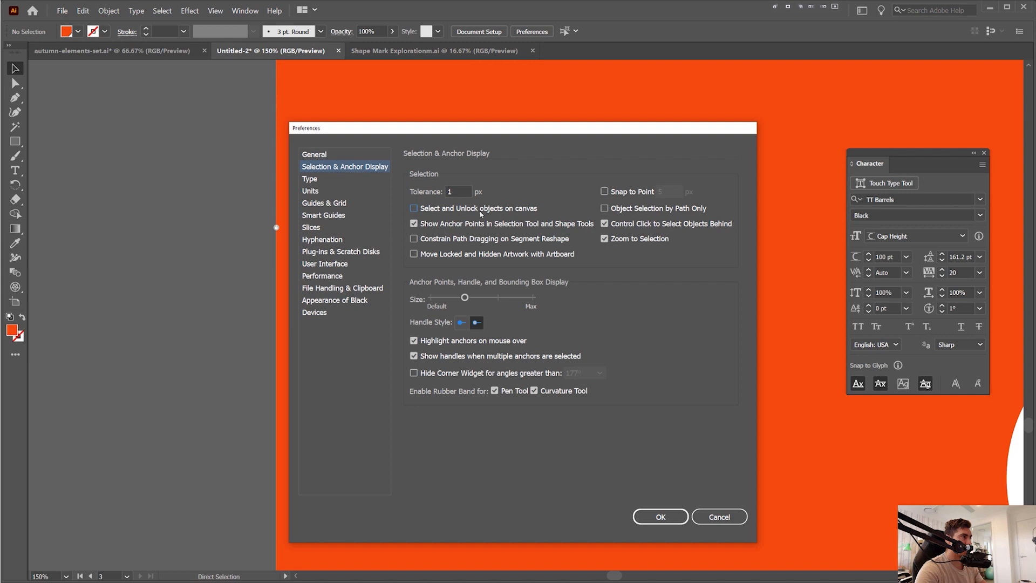
left_click(413, 208)
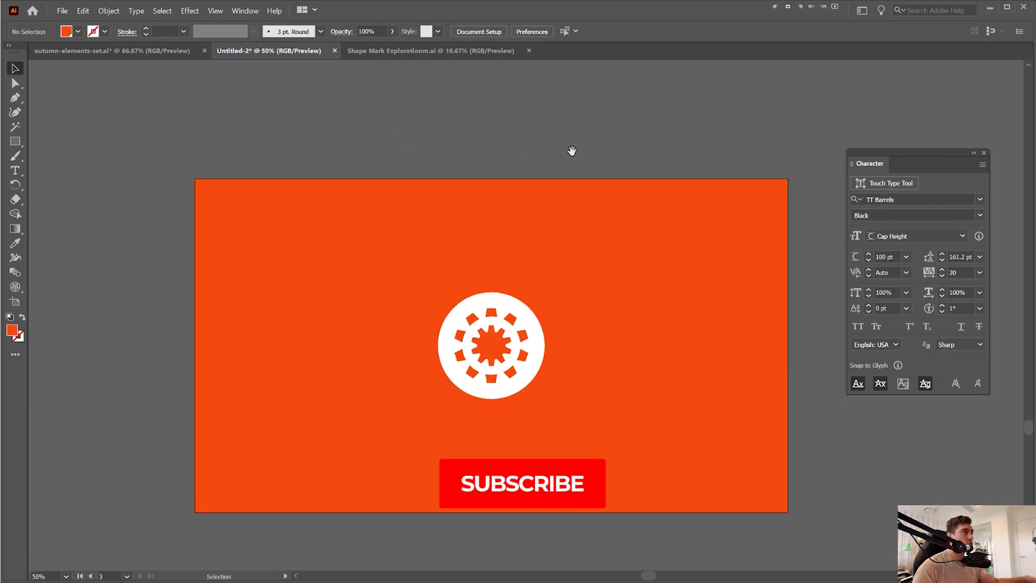
left_click(522, 483)
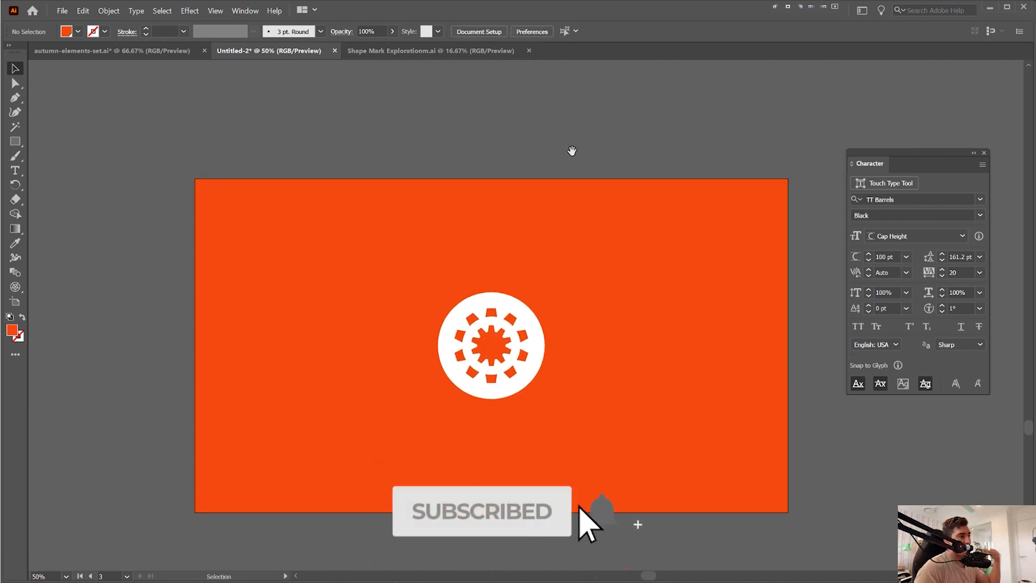